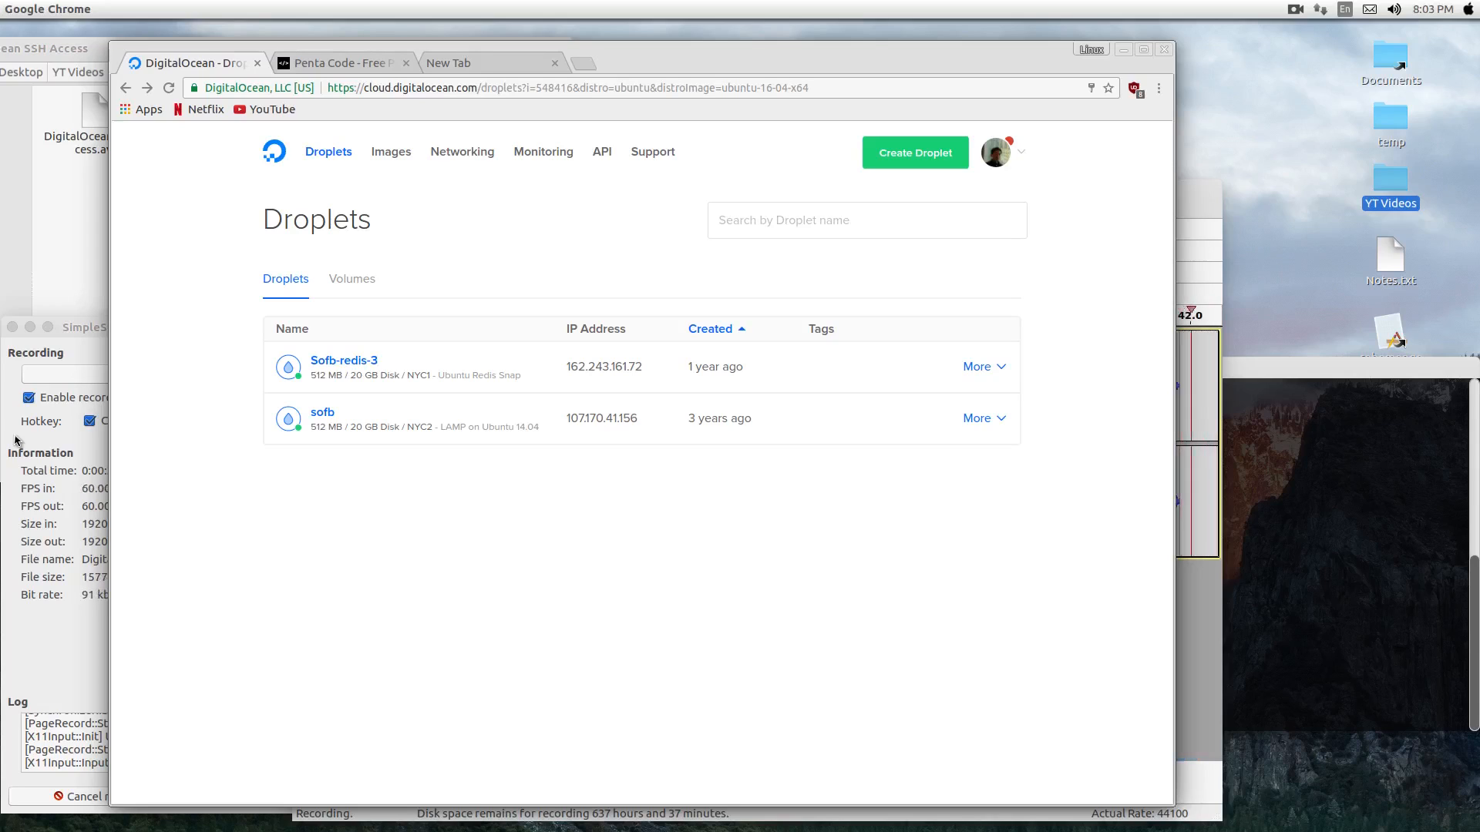
Step: Start a new droplet using the LEMP on 16.04 one-click app image
click(914, 153)
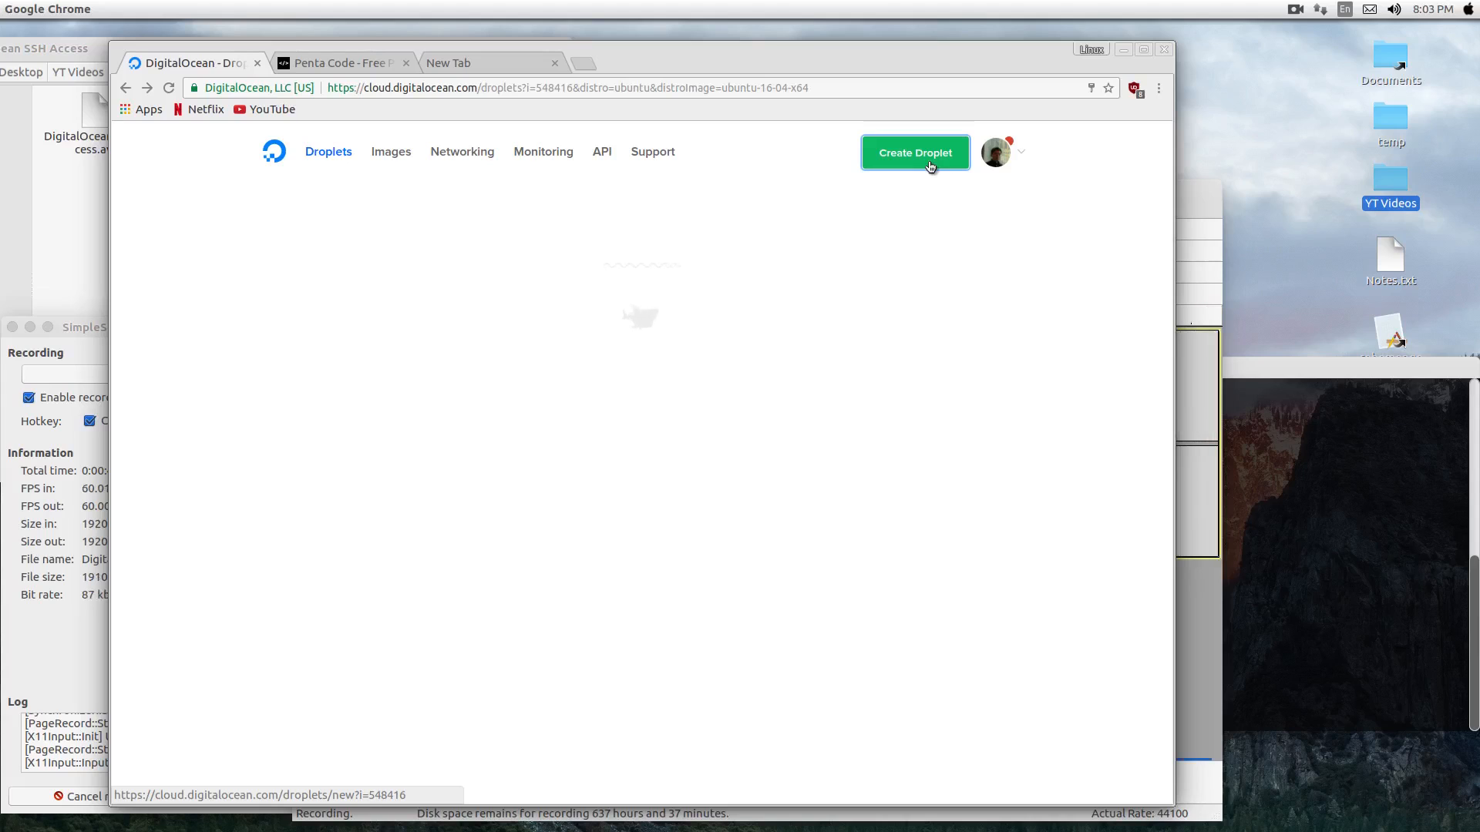
click(914, 153)
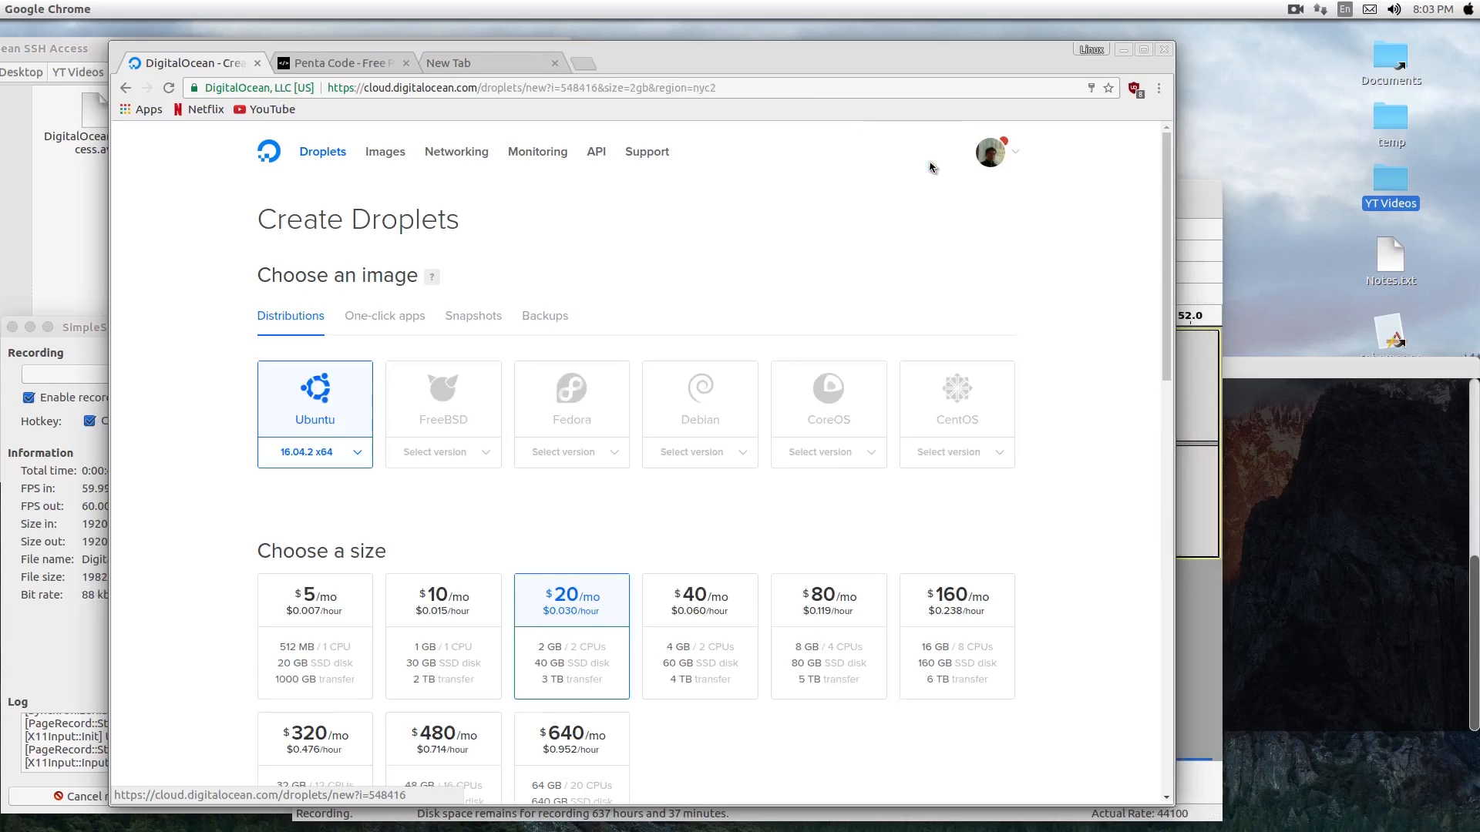
mouse_move(503, 301)
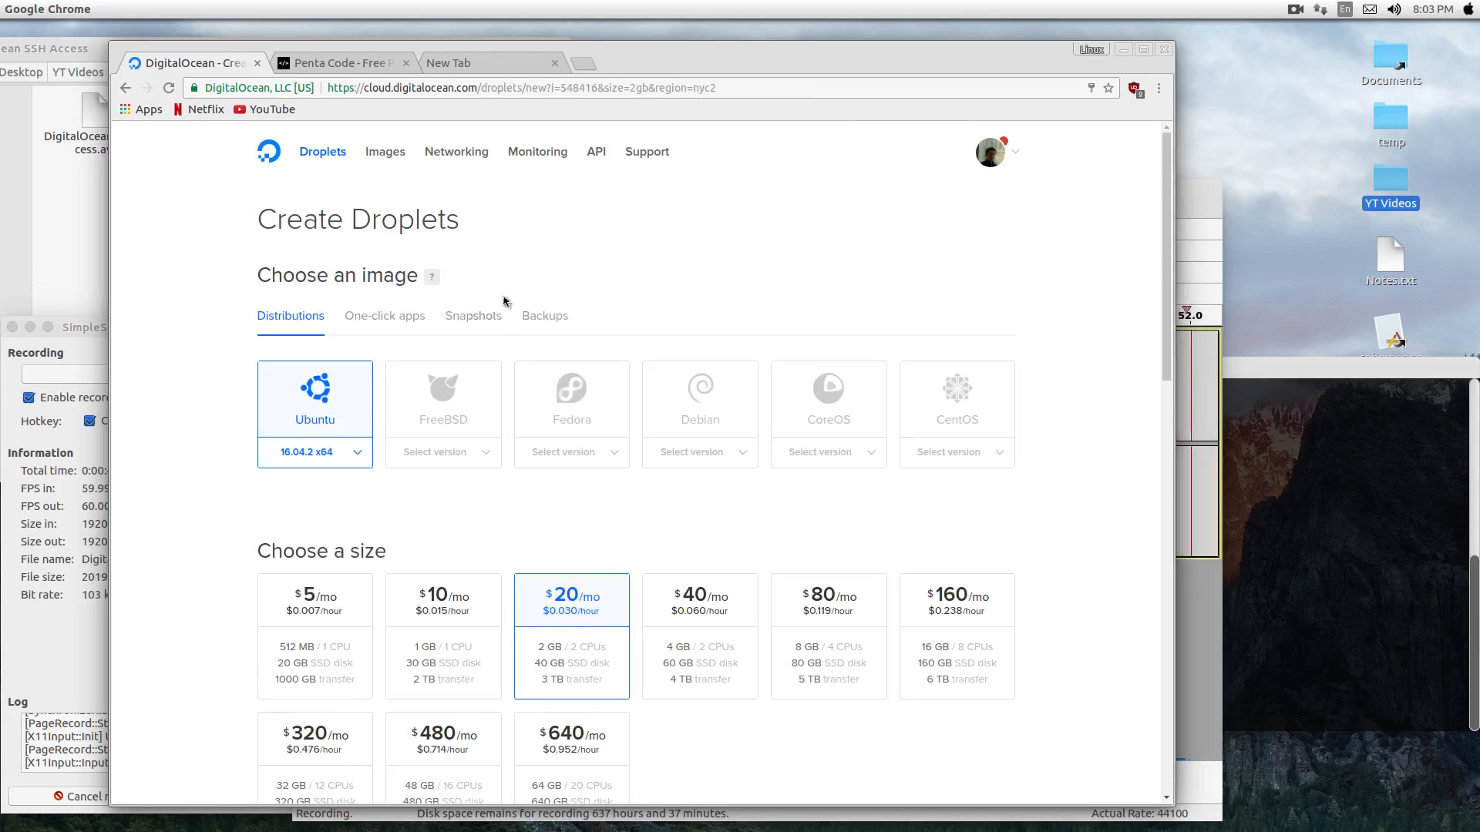
click(384, 314)
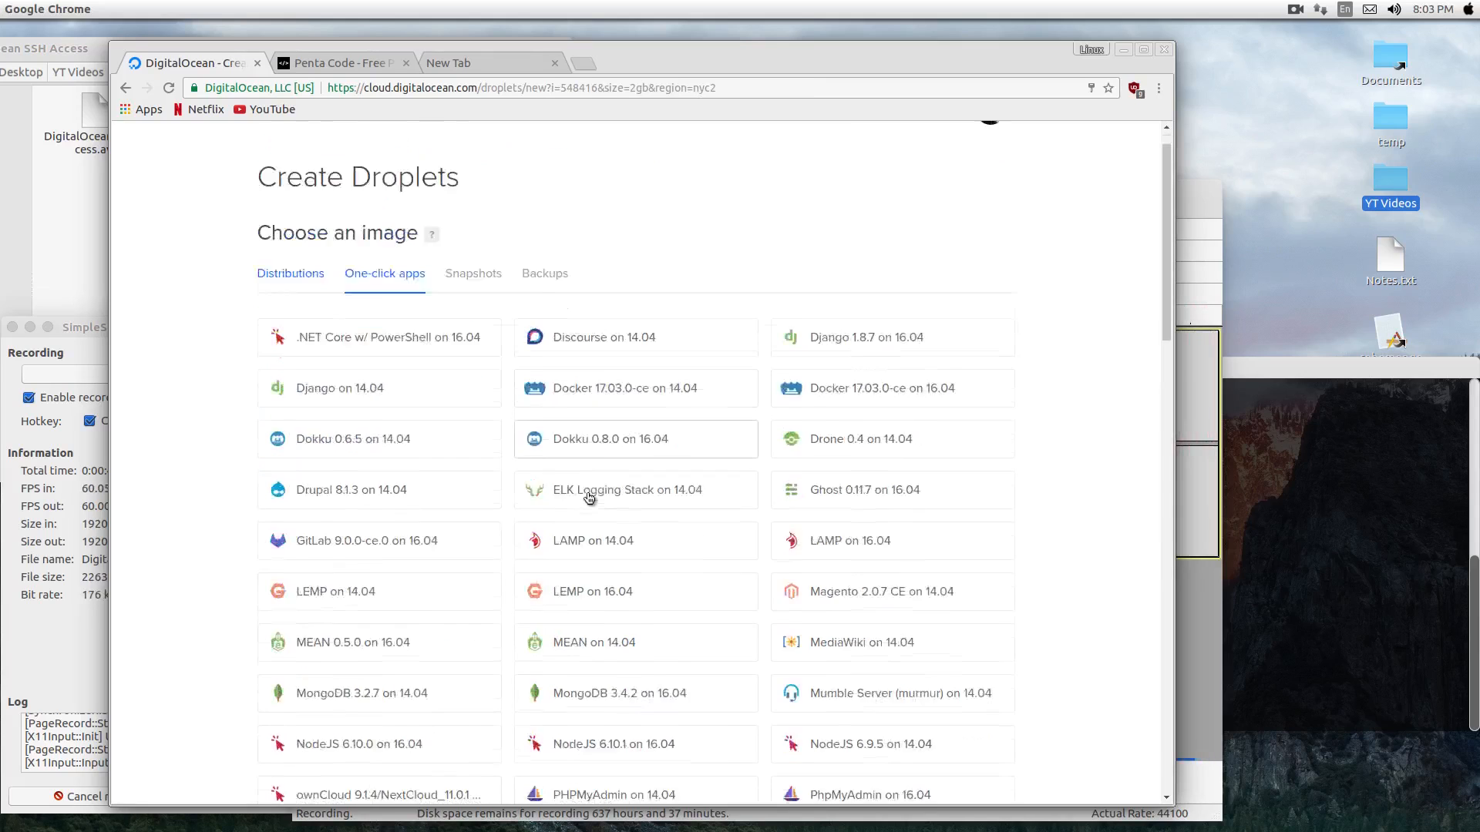
scroll(down, 3)
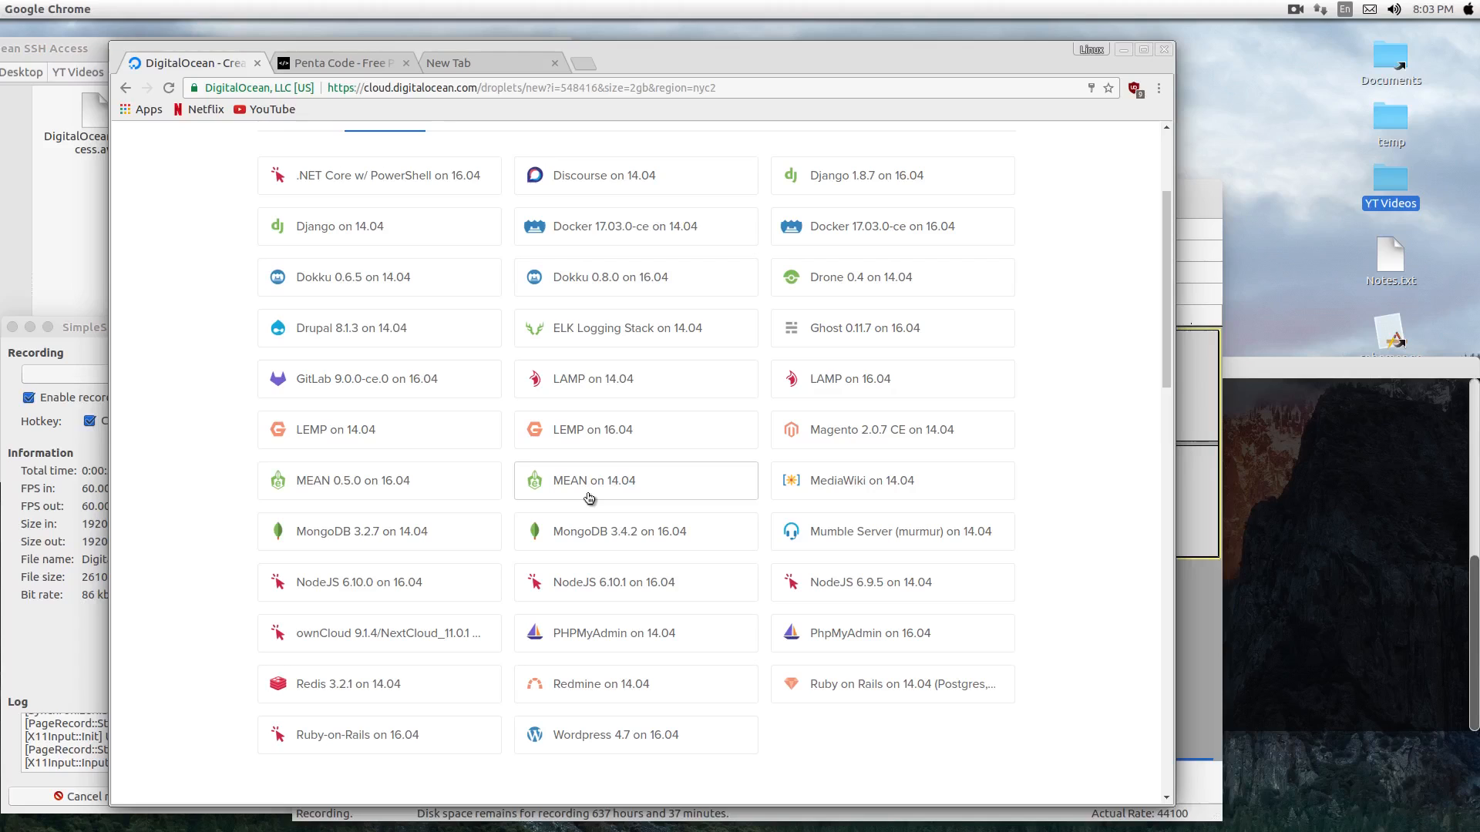
mouse_move(587, 441)
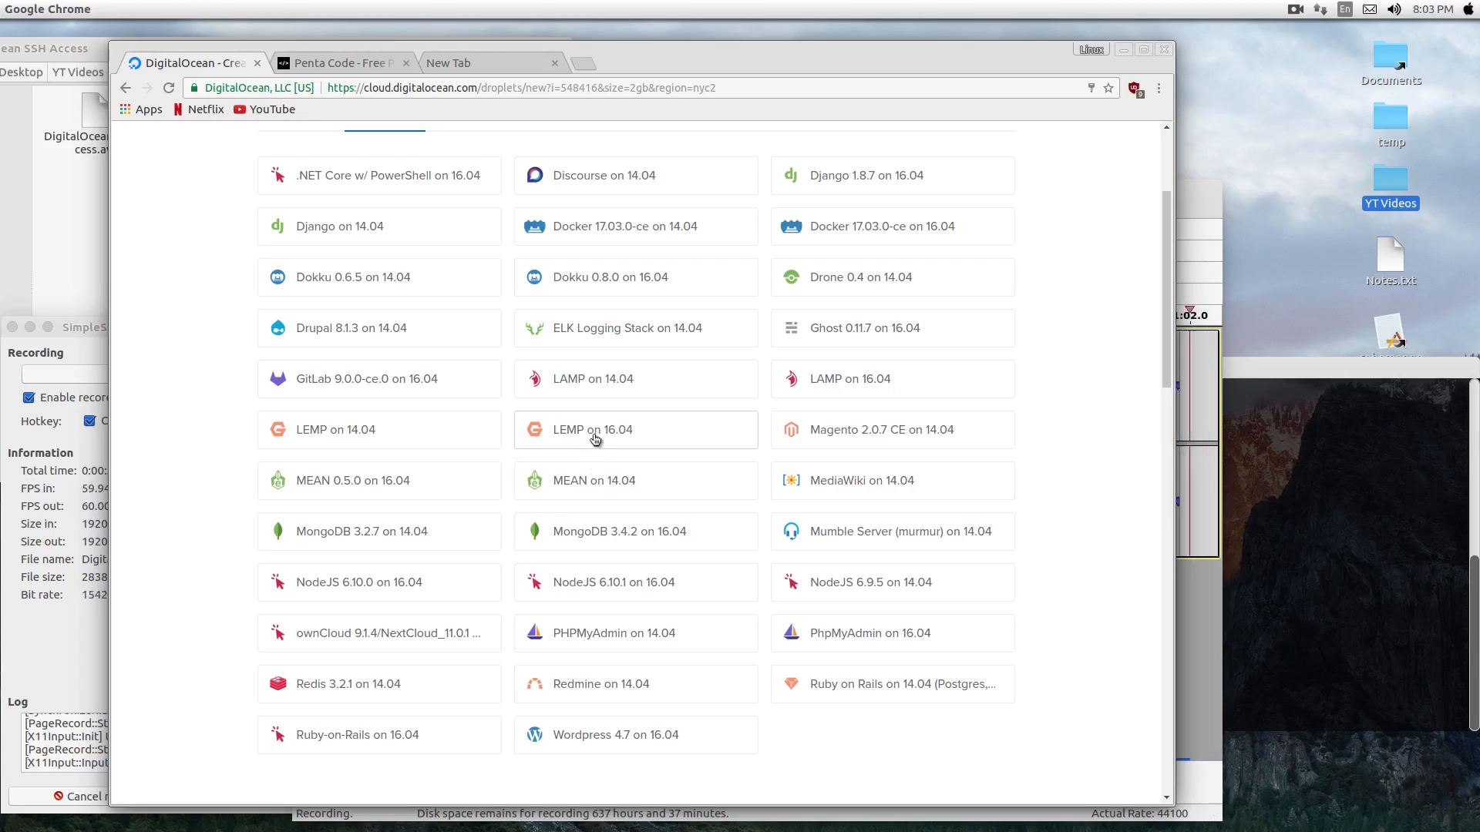
click(635, 430)
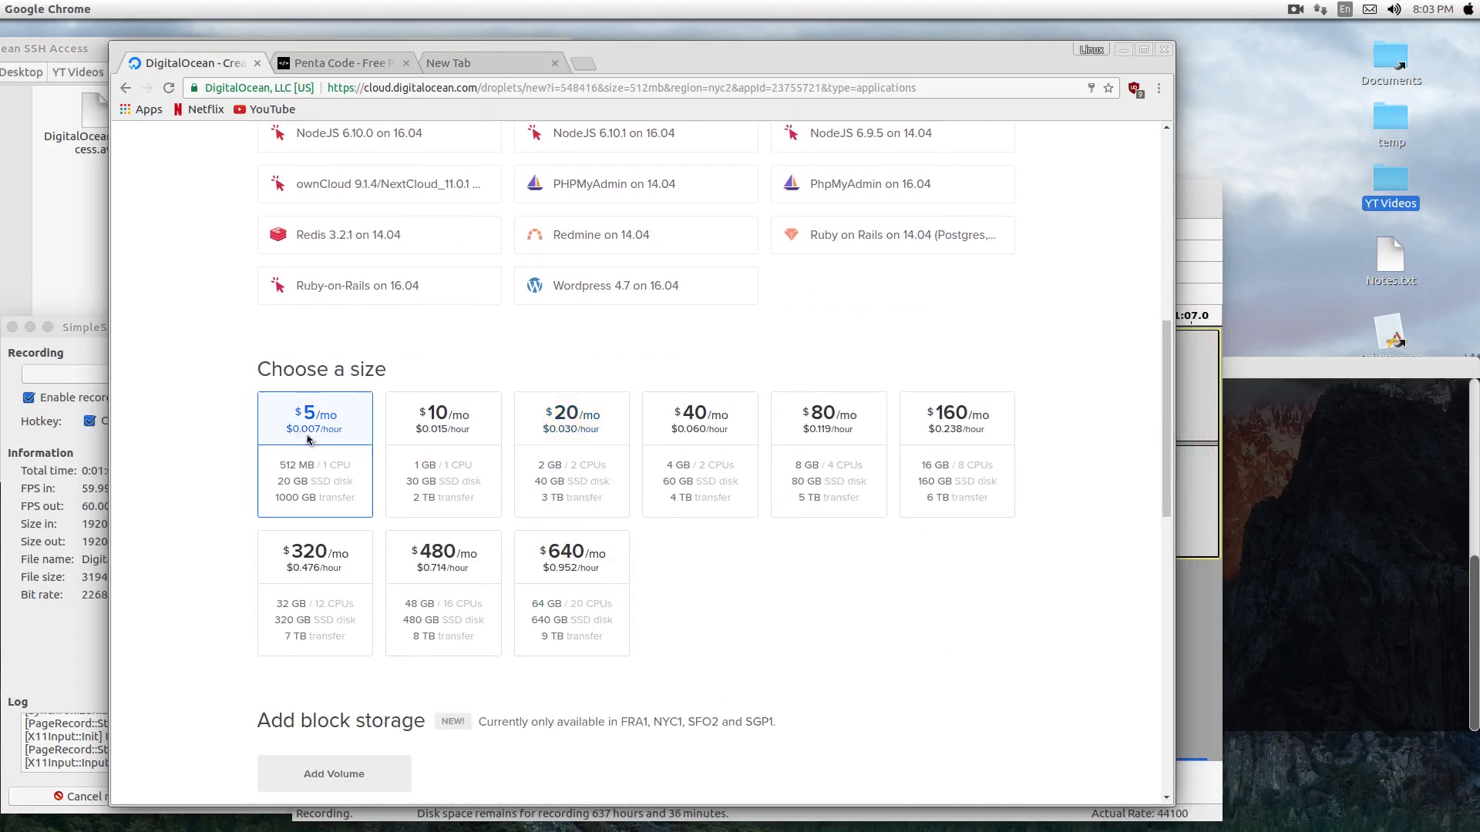
Step: Keep the $5/mo plan and move down to the hostname section
scroll(down, 3)
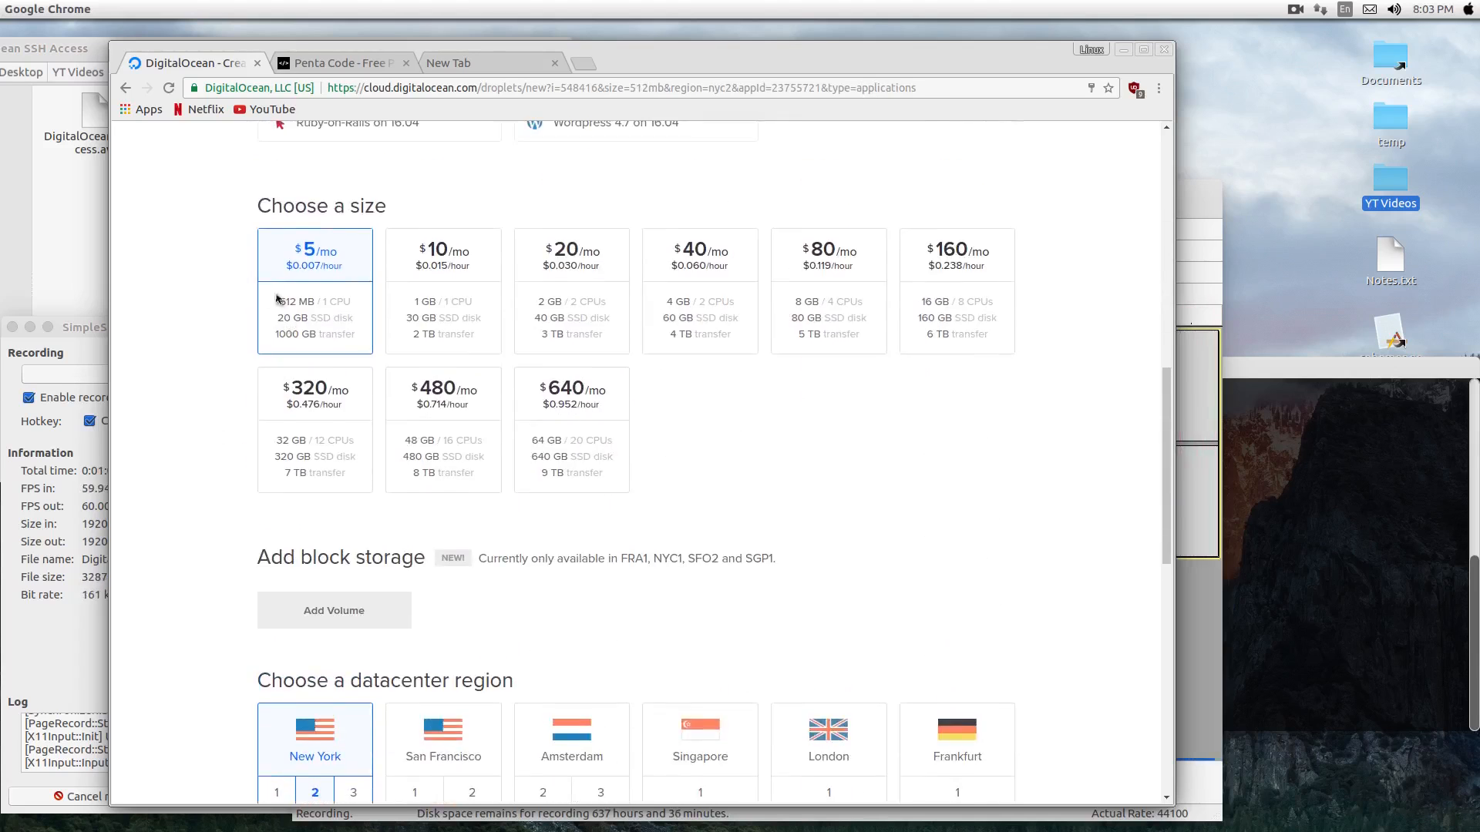
scroll(down, 3)
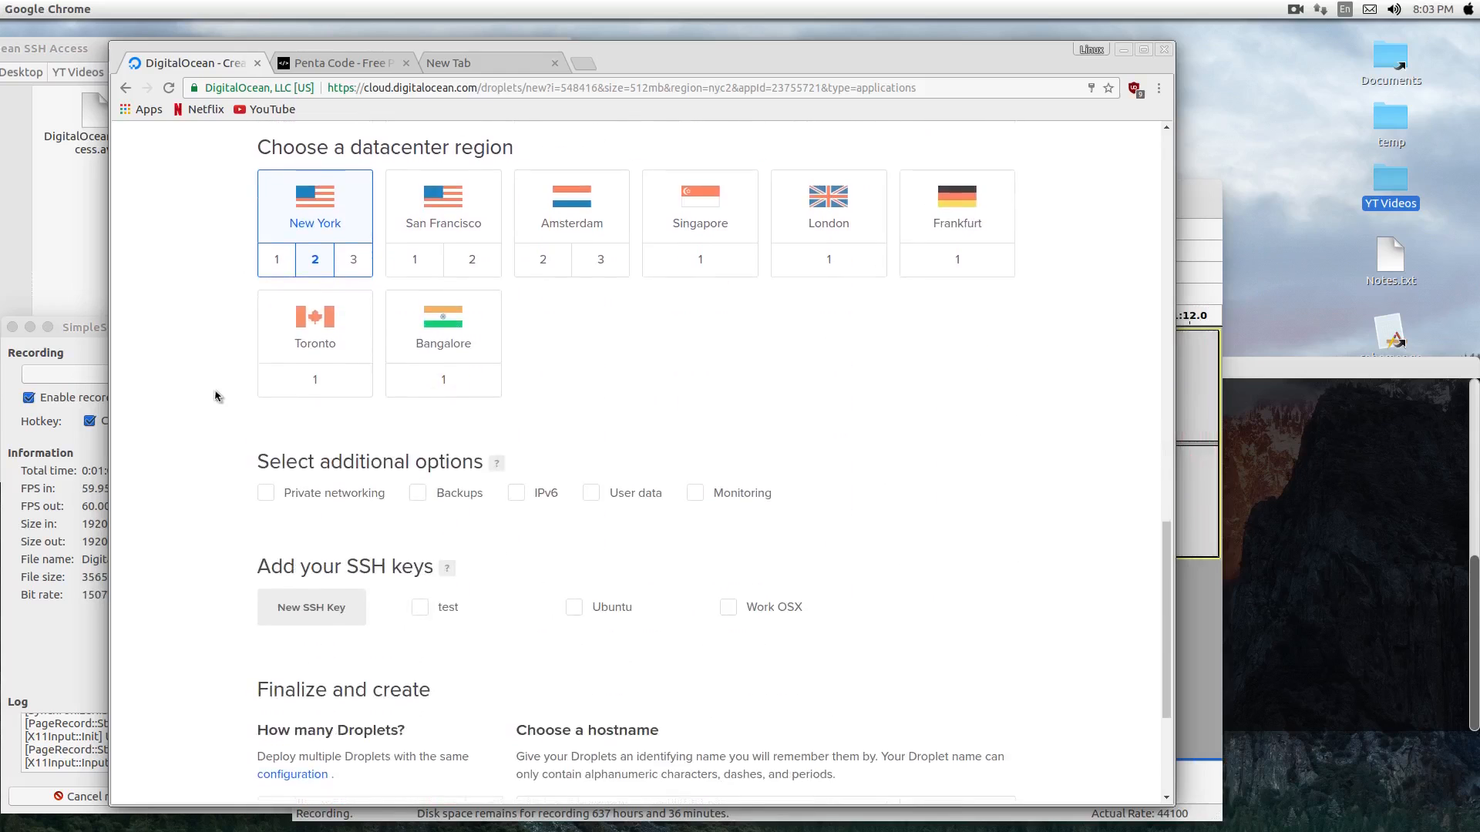
scroll(down, 3)
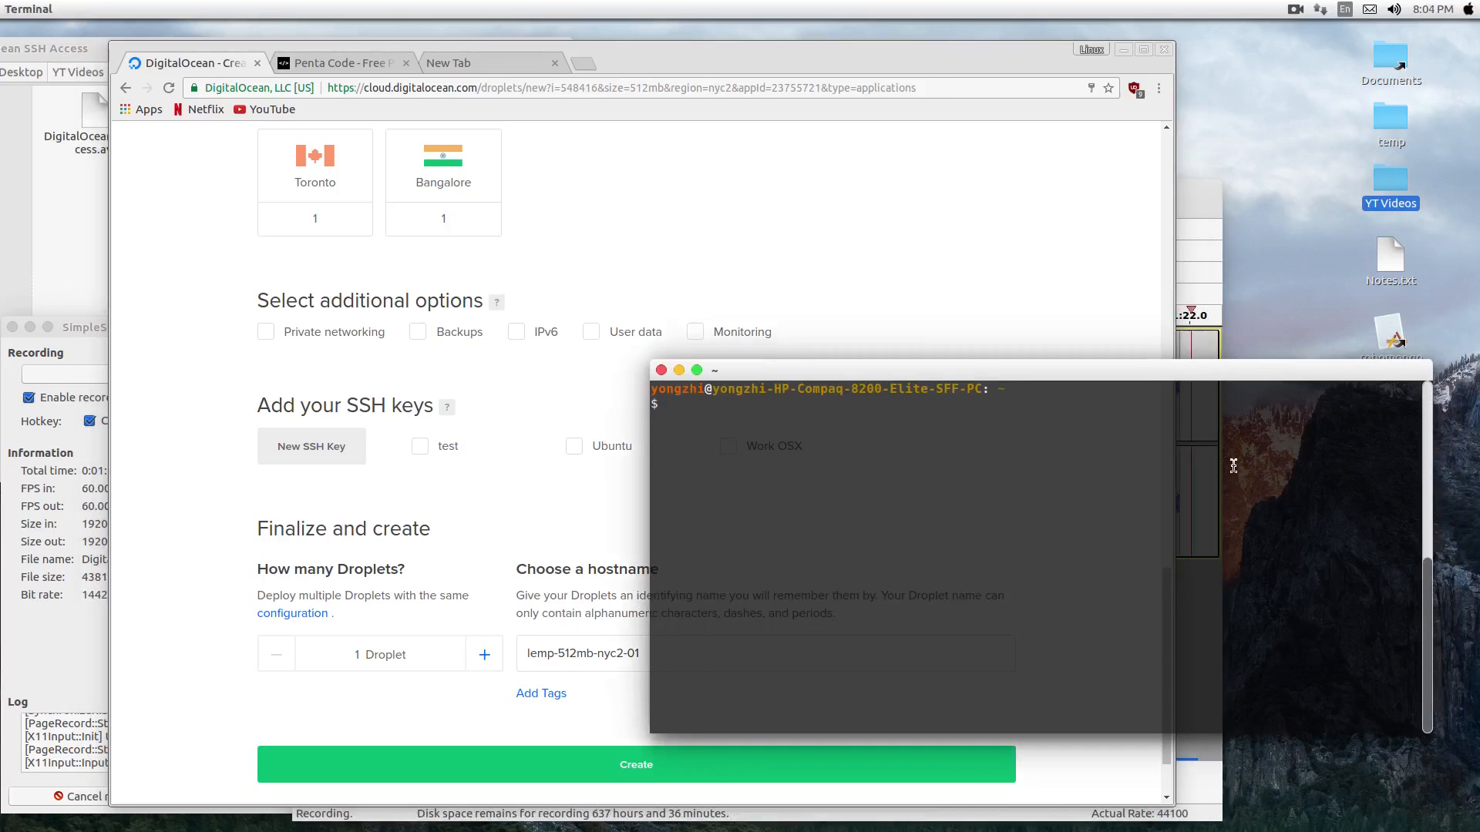
Step: Generate an RSA key pair with ssh-keygen at the default path with no passphrase
click(850, 404)
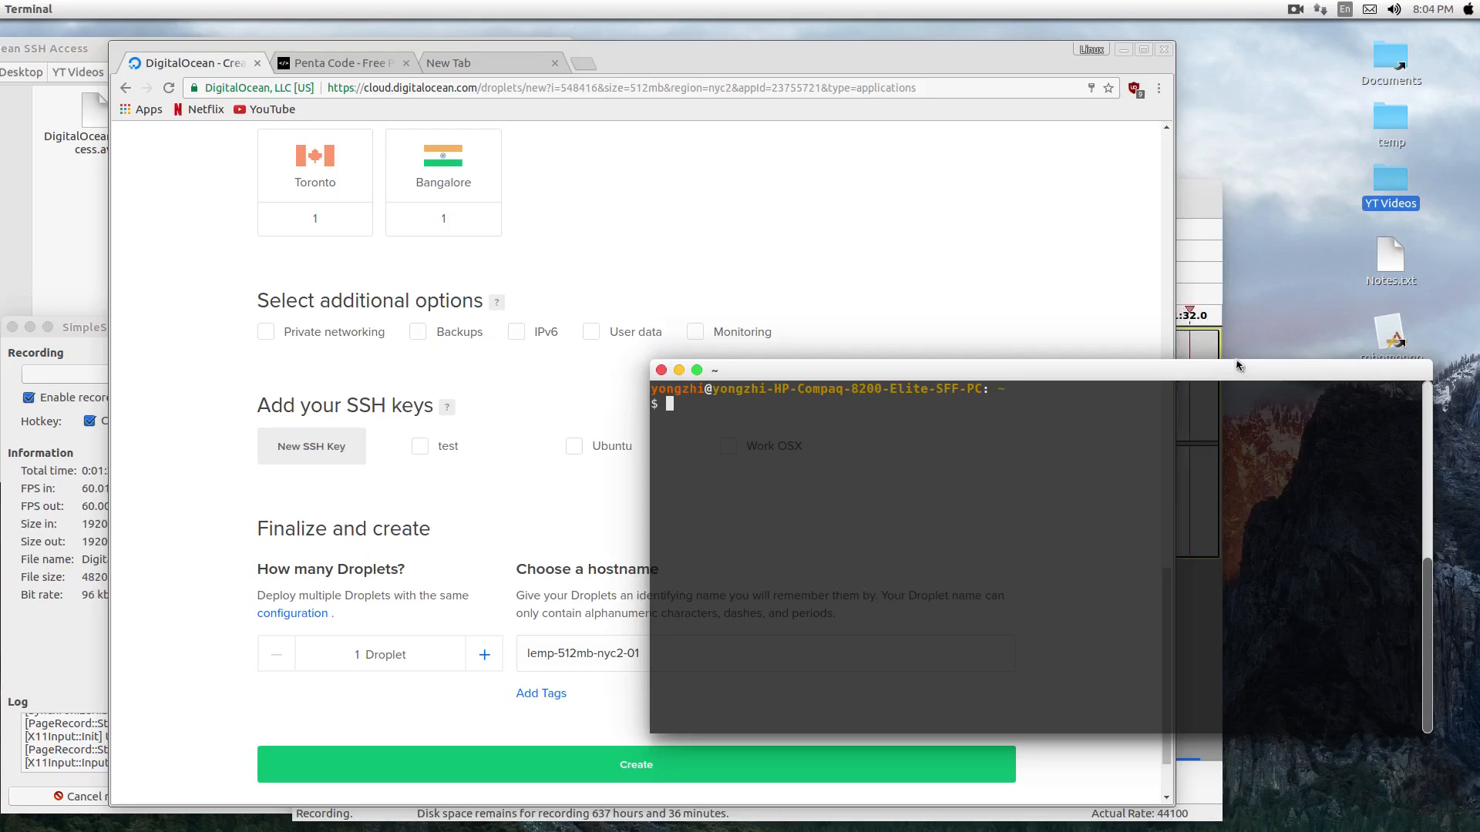
click(490, 61)
text(ssh-keygen -t rsa)
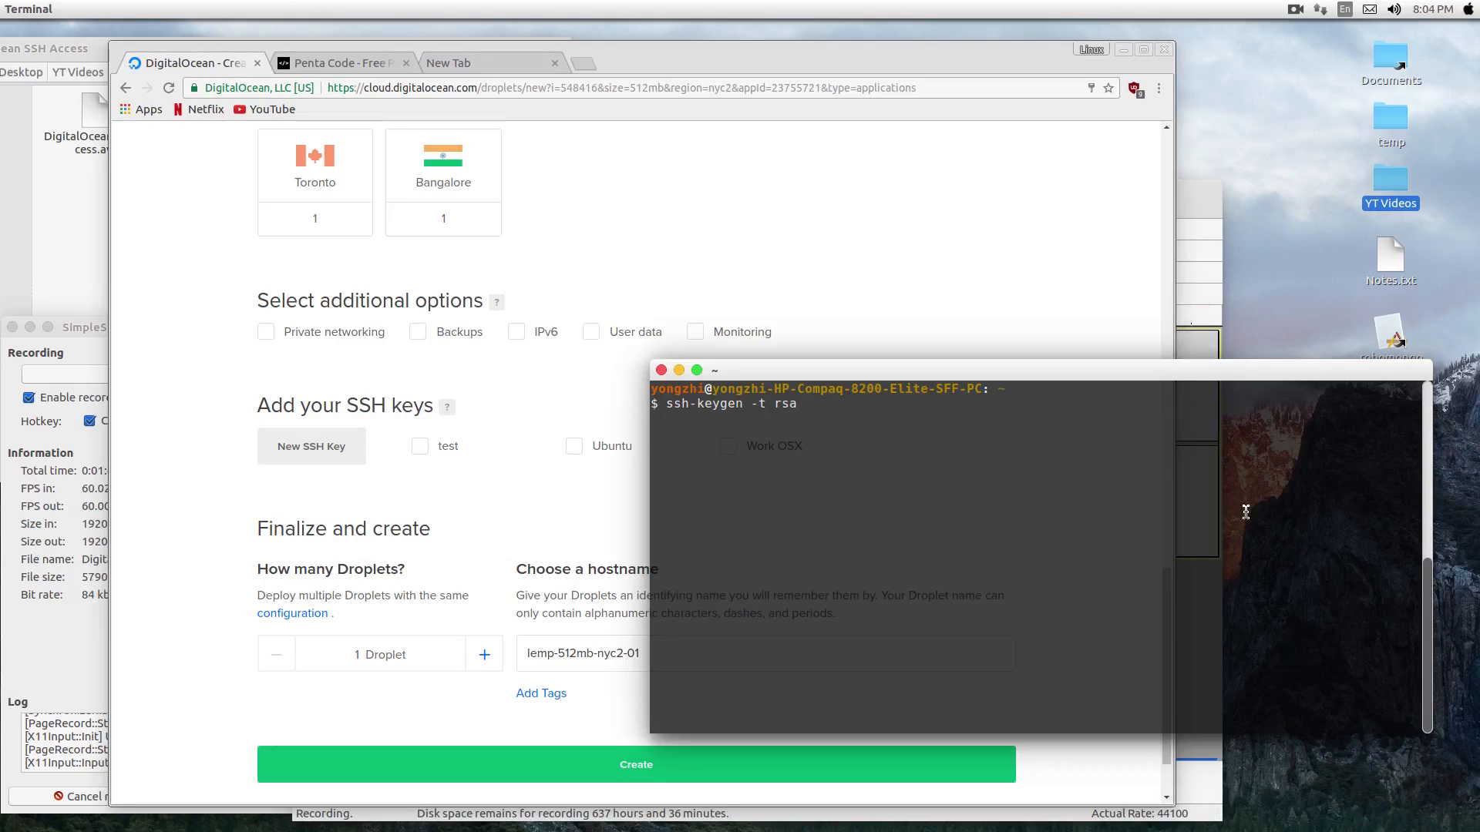
key(Return)
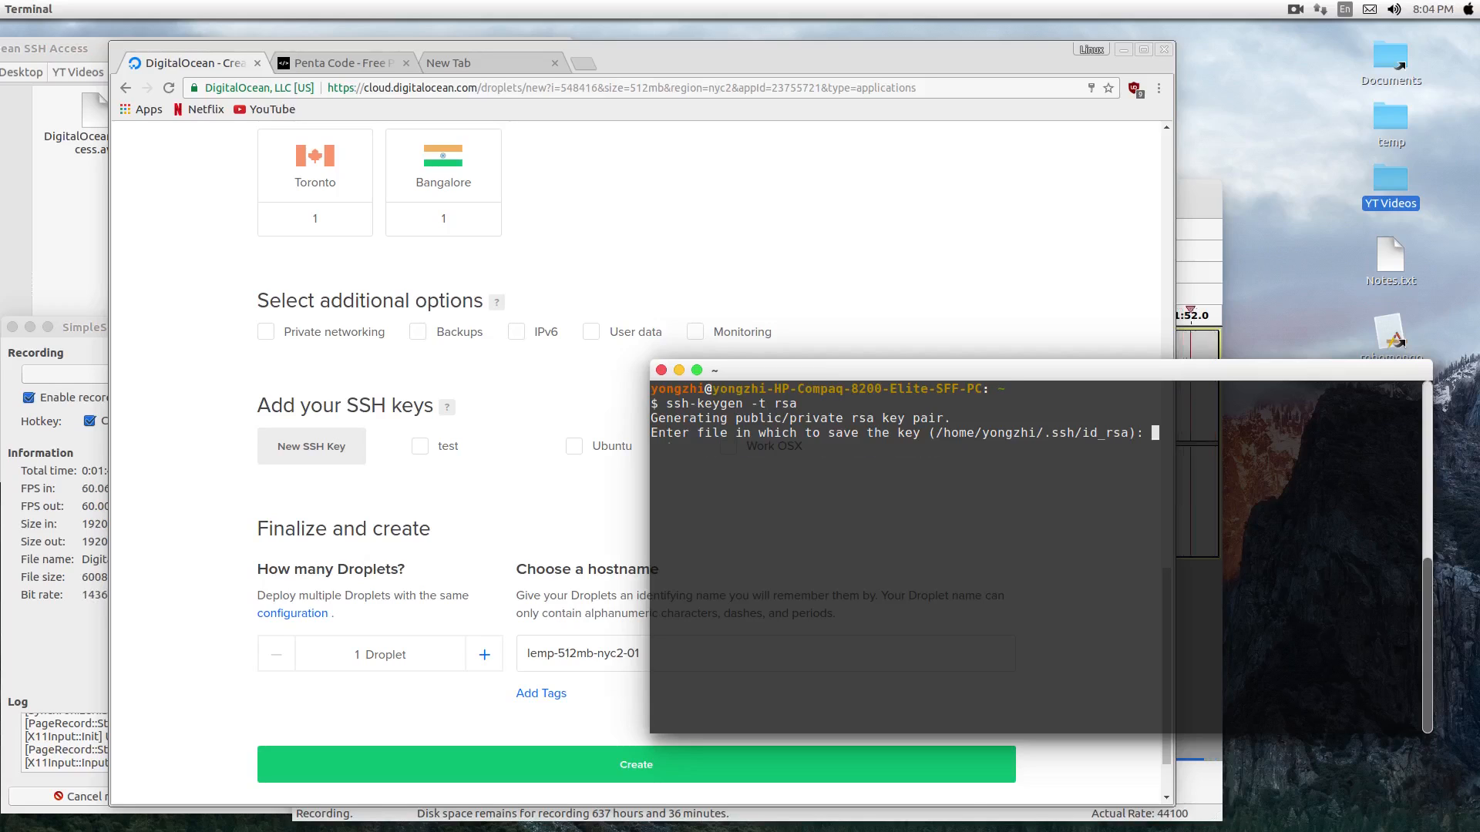
key(Return)
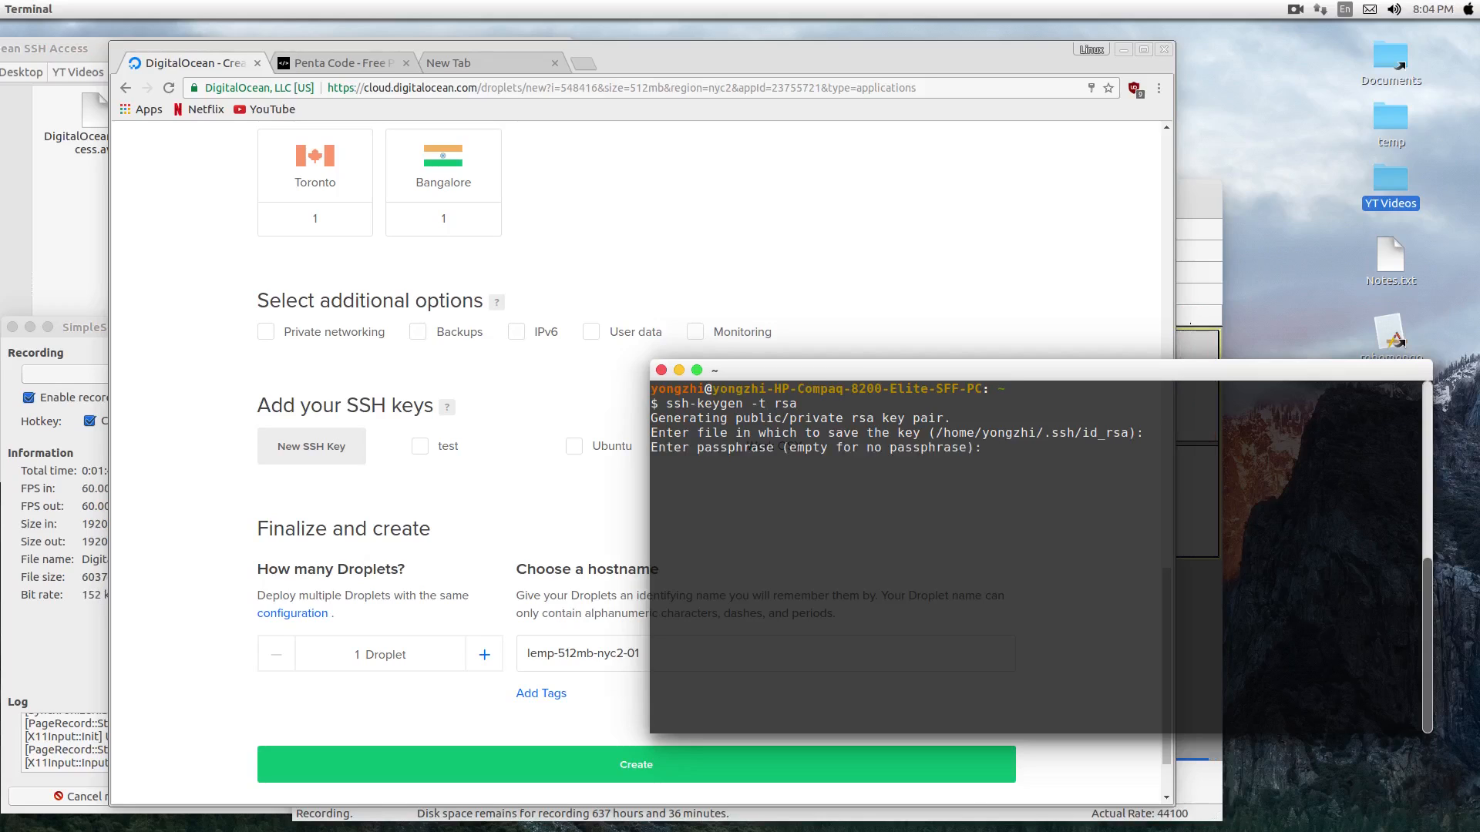
key(Return)
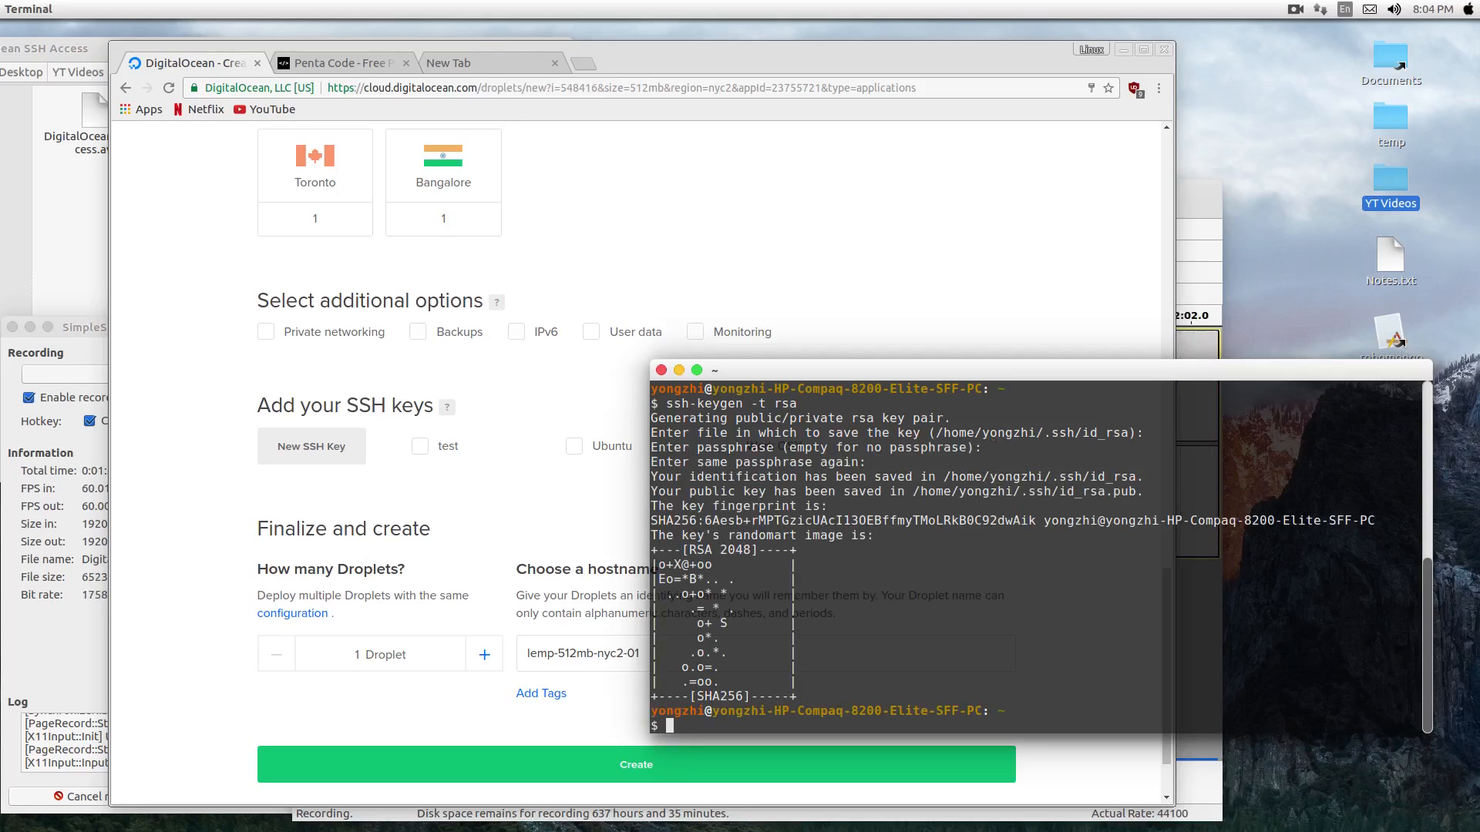
Step: Open the ~/.ssh folder in Visual Studio Code with the code command
text(cod)
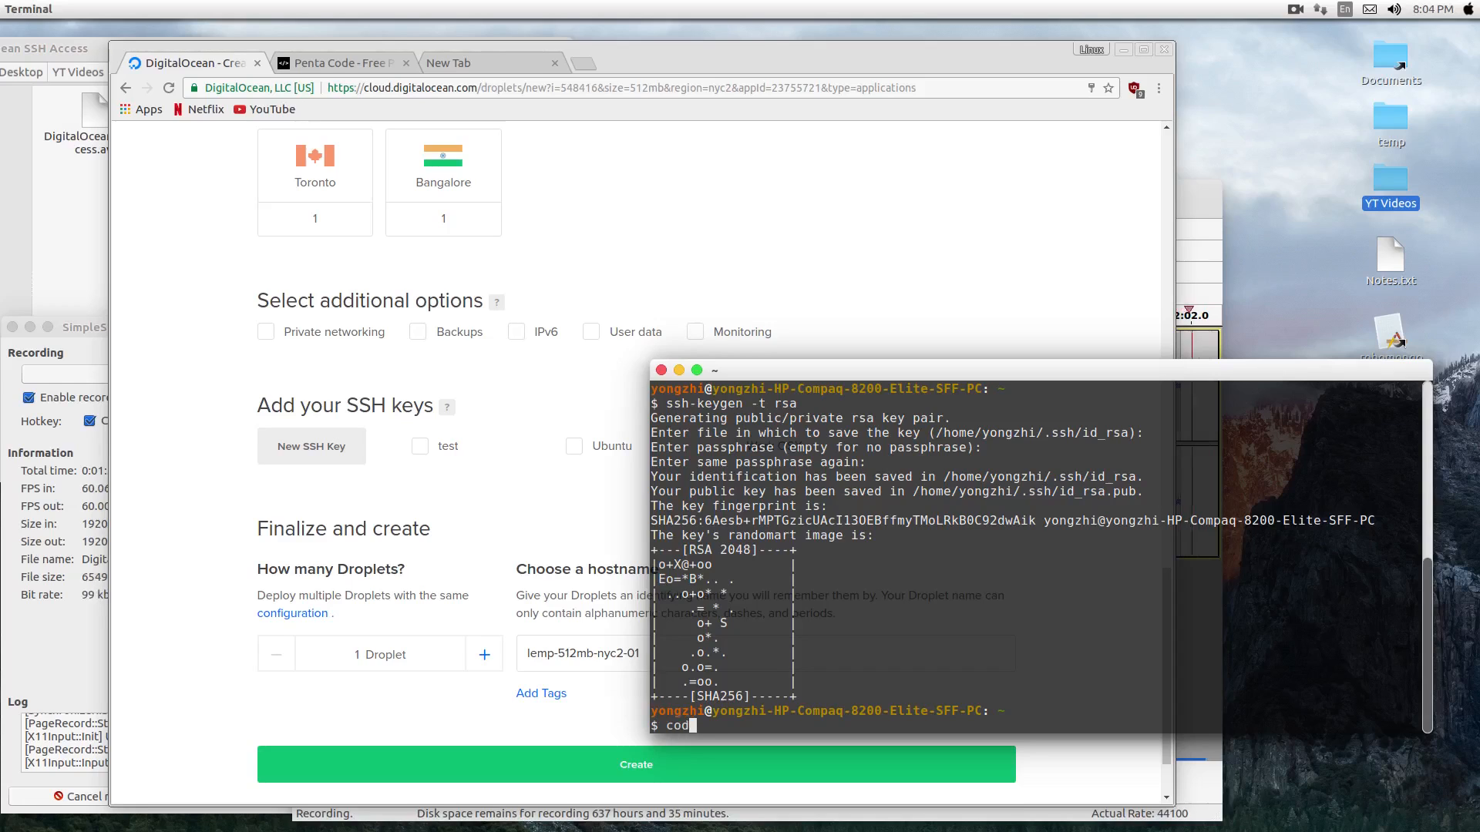
text(e ~/.s)
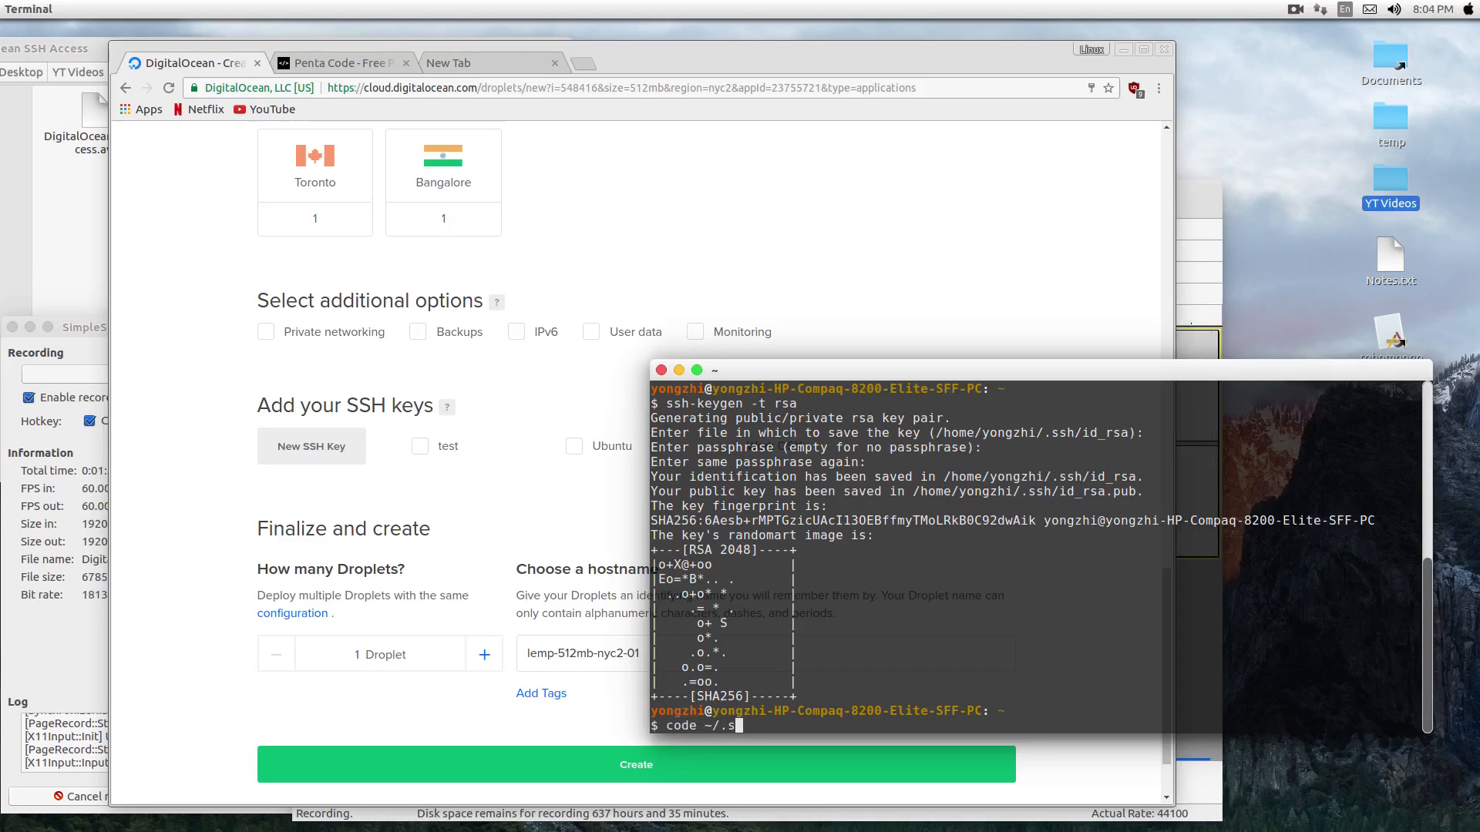
text(sh)
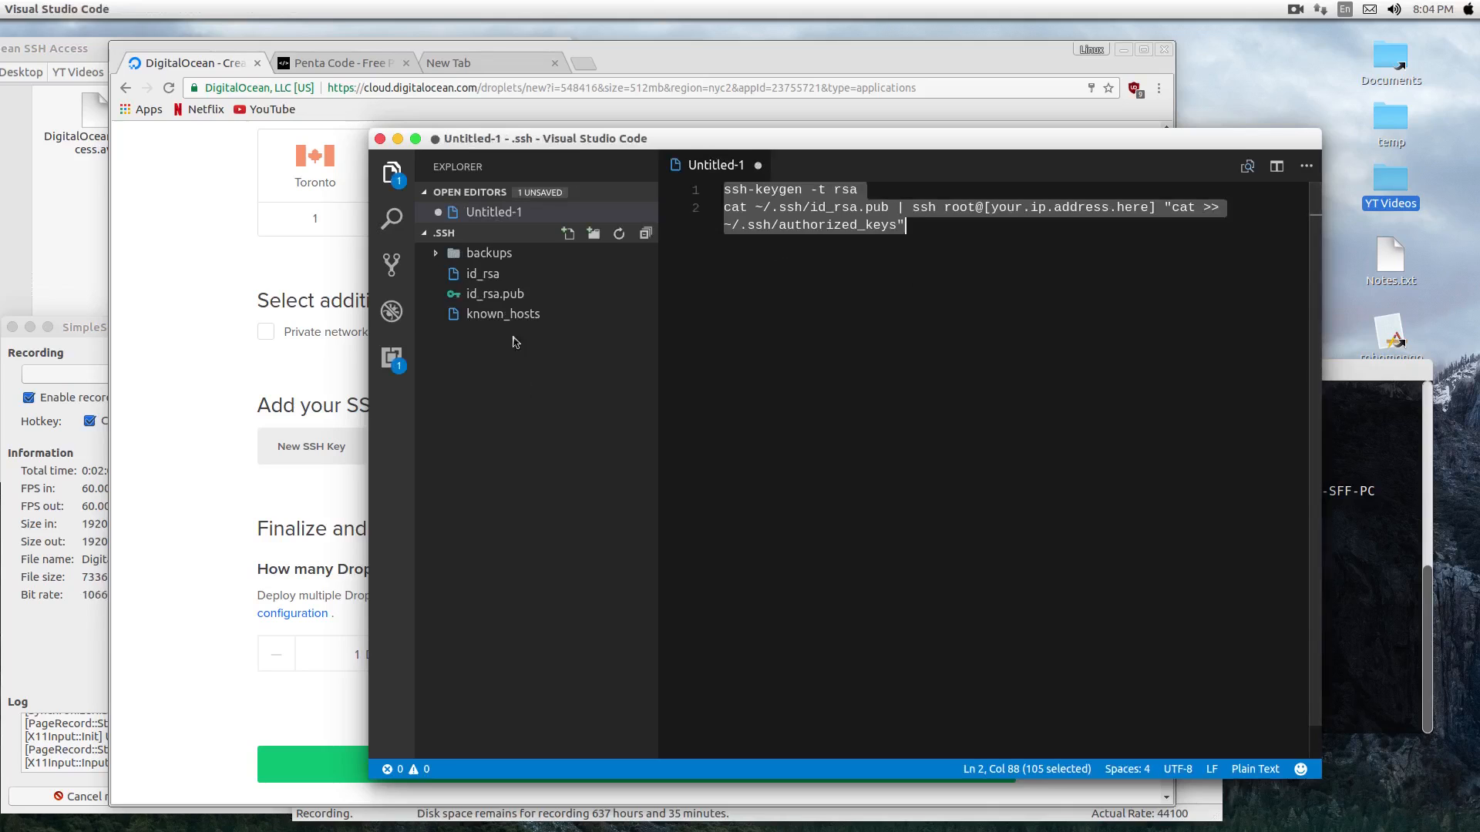
Step: Copy the full contents of id_rsa.pub to the clipboard
click(494, 293)
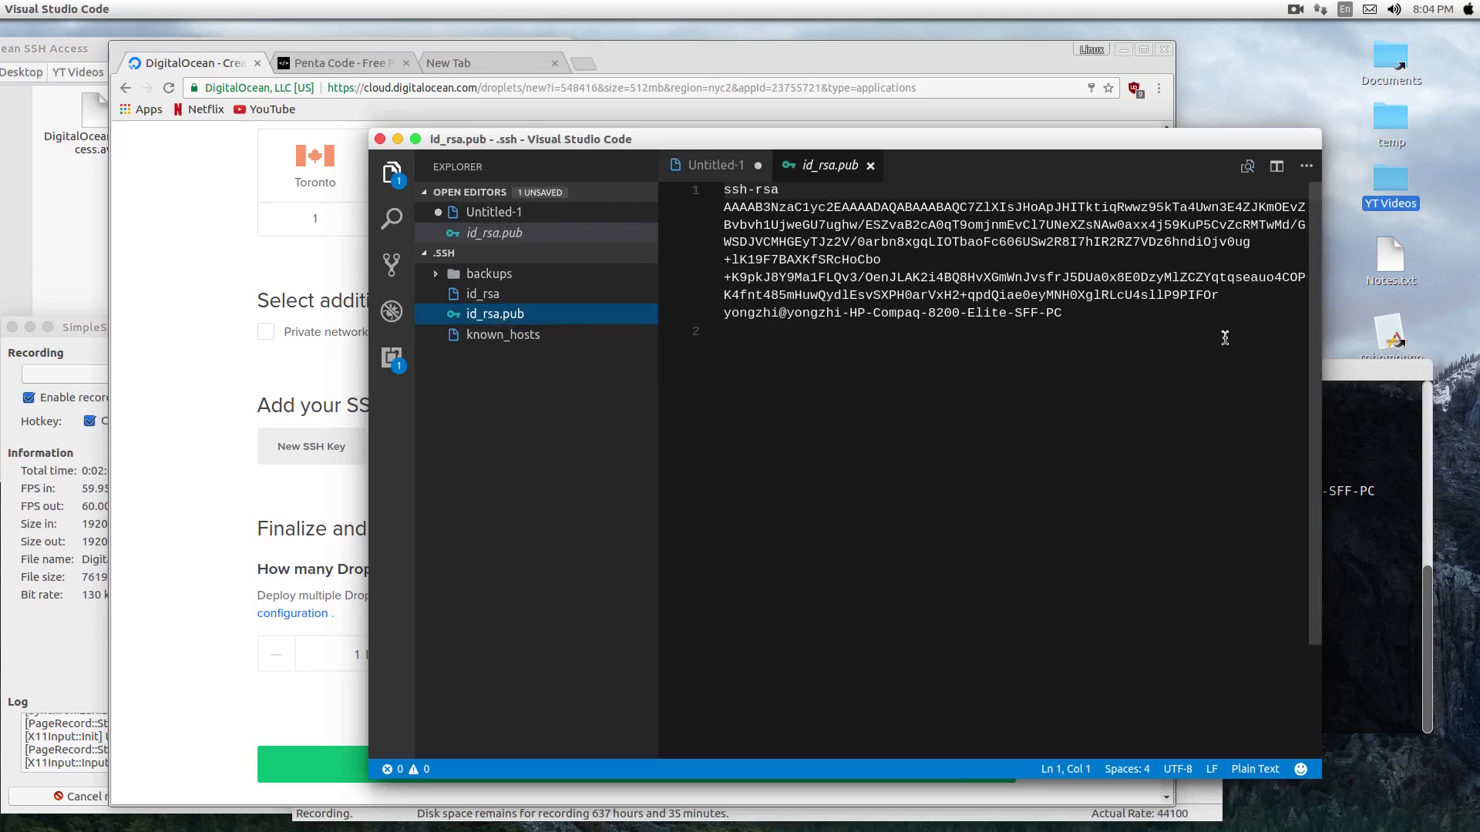
key(ctrl+a)
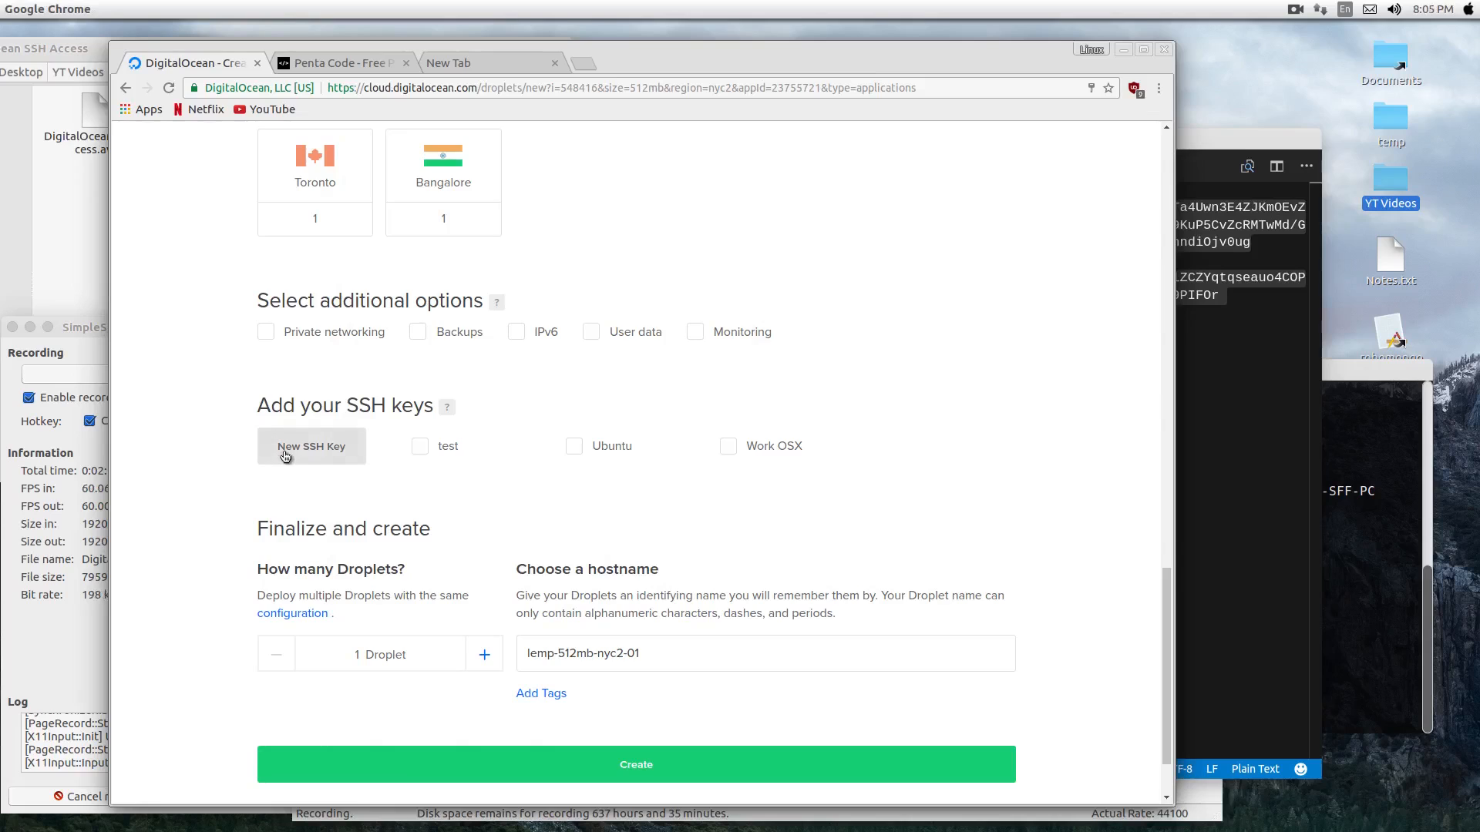
Step: Add the copied public key to the account as SSH key 'pentacodeexample'
click(310, 446)
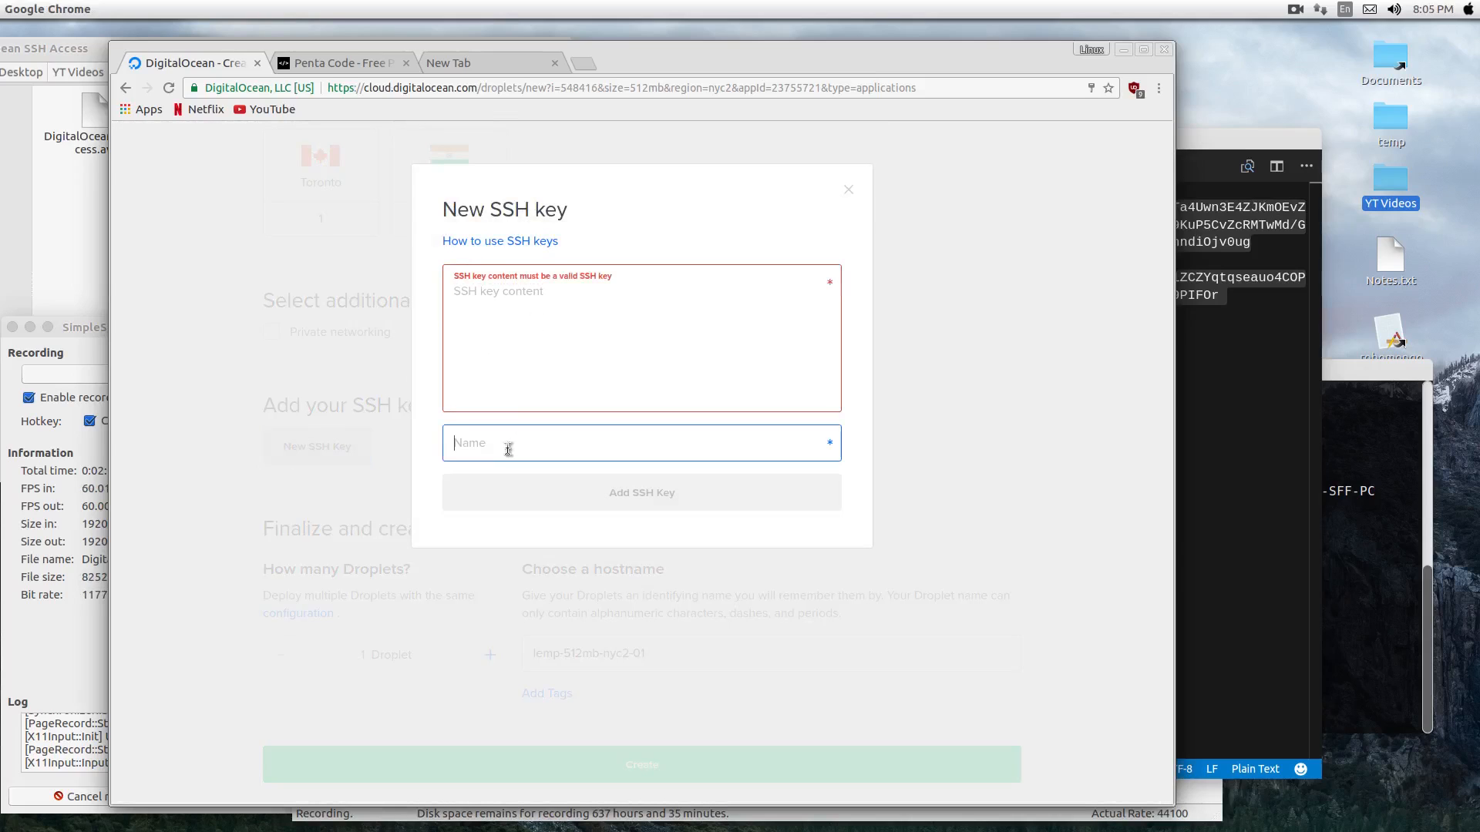
text(pentacodexample)
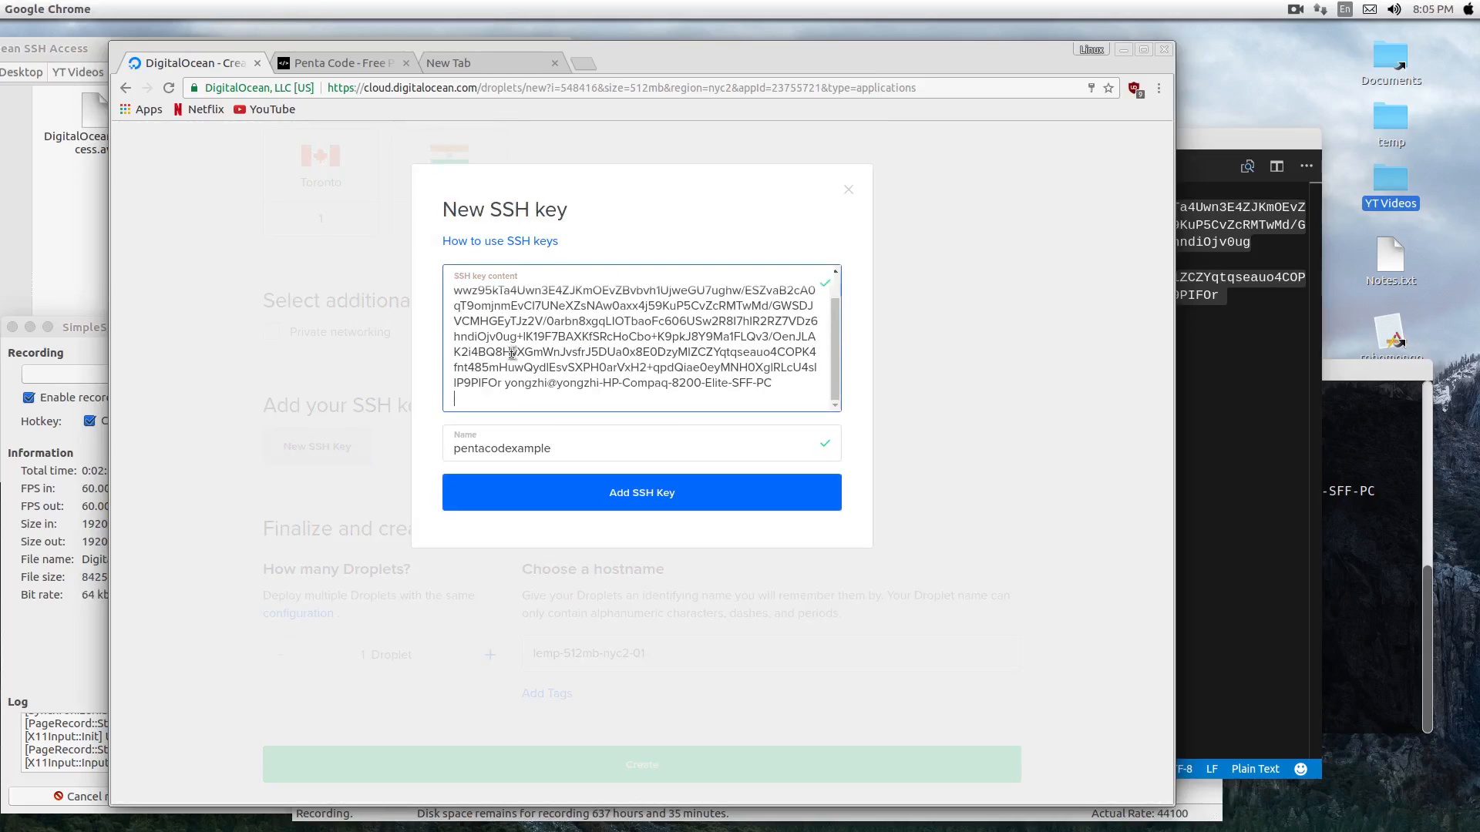
mouse_move(489, 501)
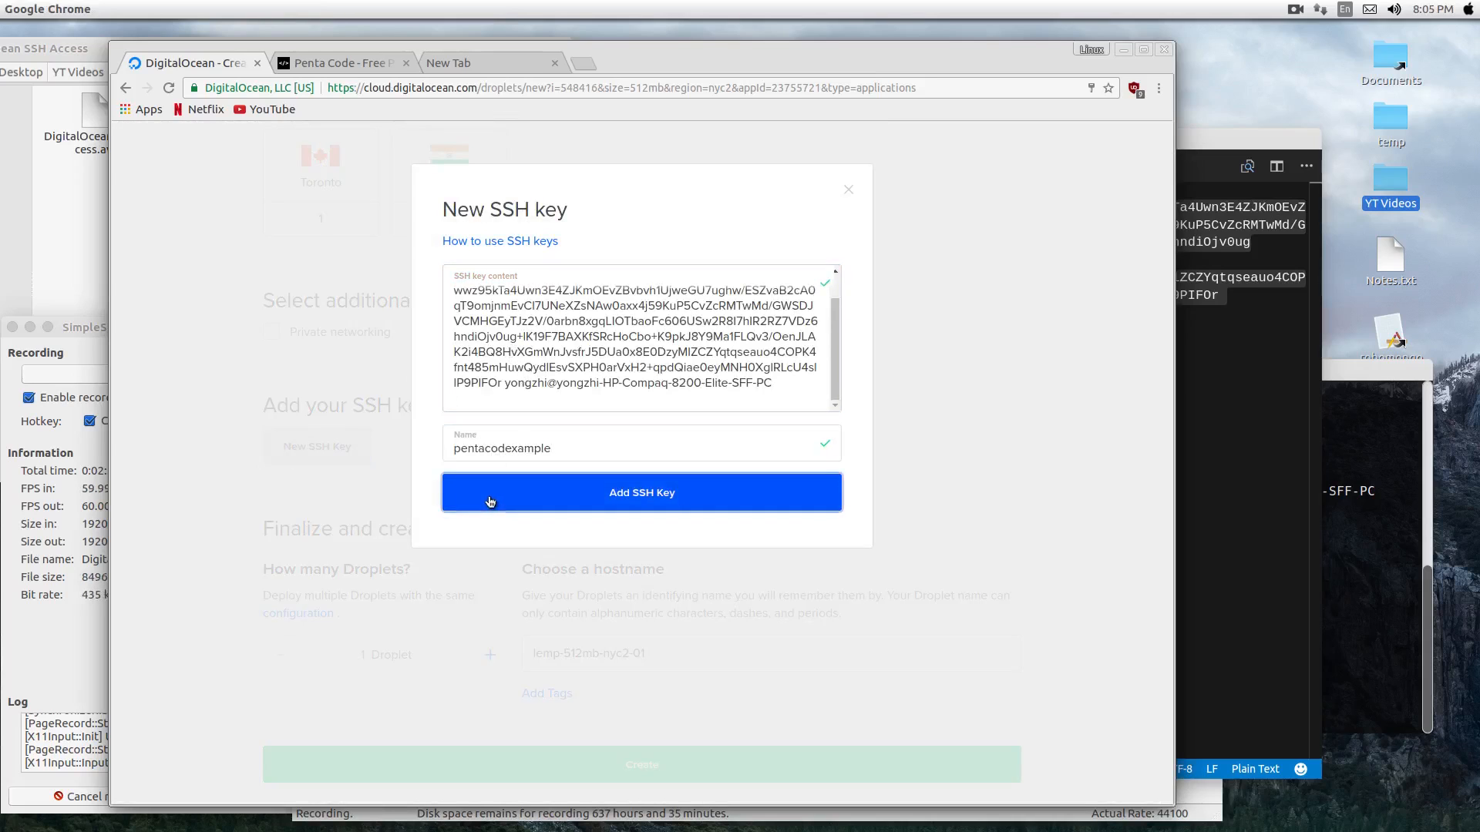
click(642, 492)
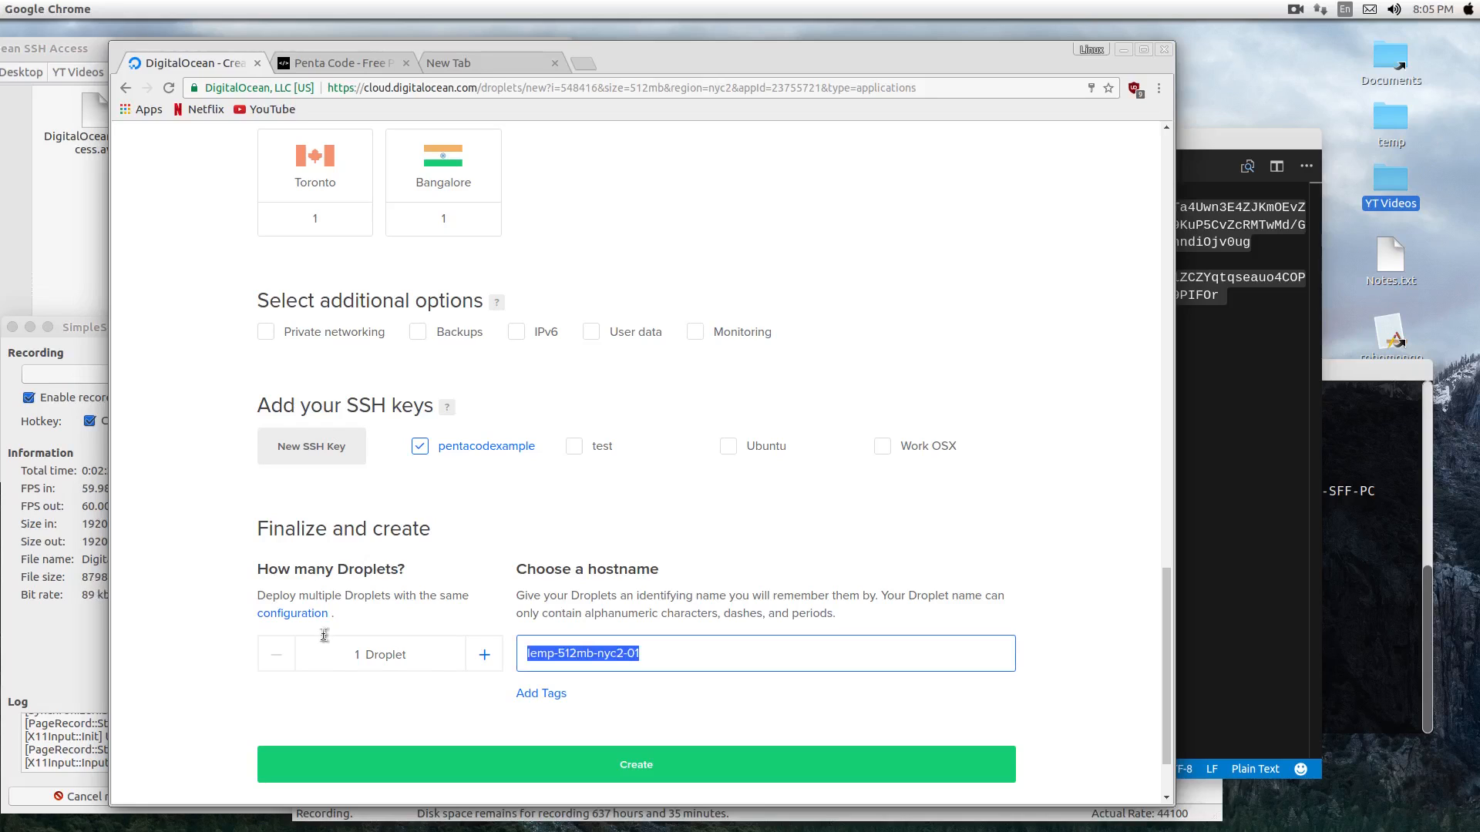
Step: Name the droplet pentacode-ssh-example and create it
text(pentaco)
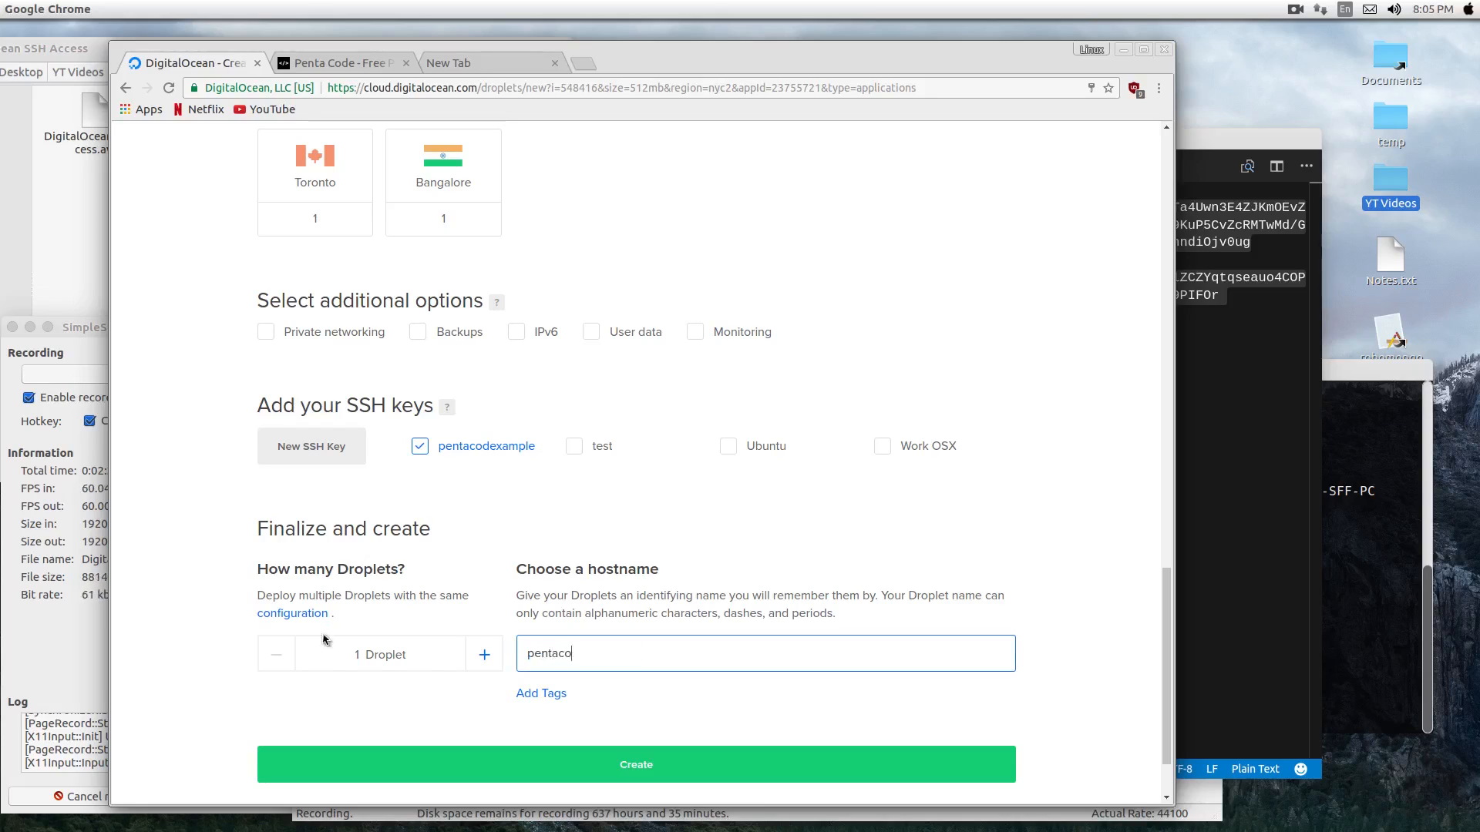
text(de-ssh-example)
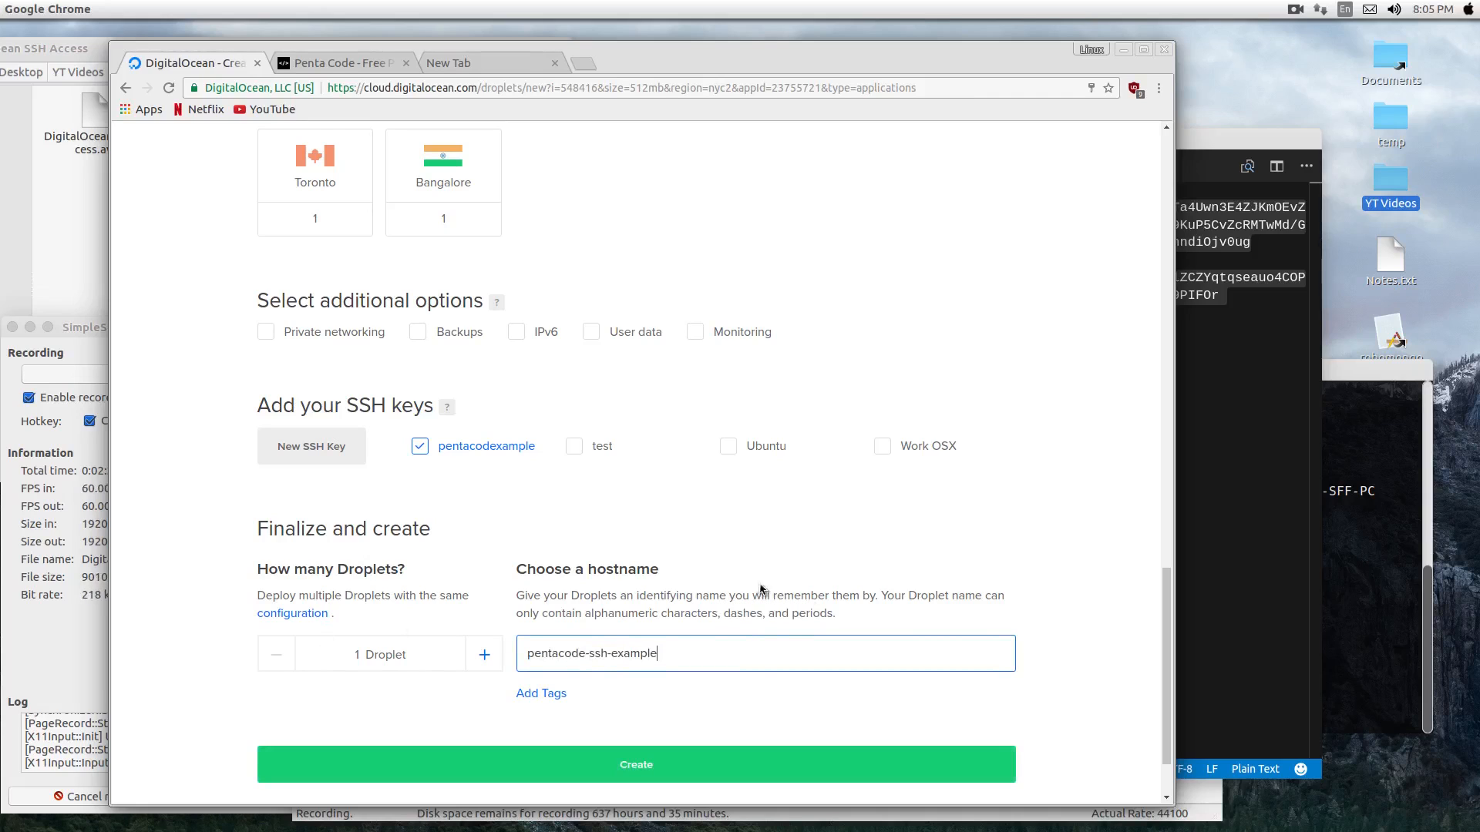
click(635, 764)
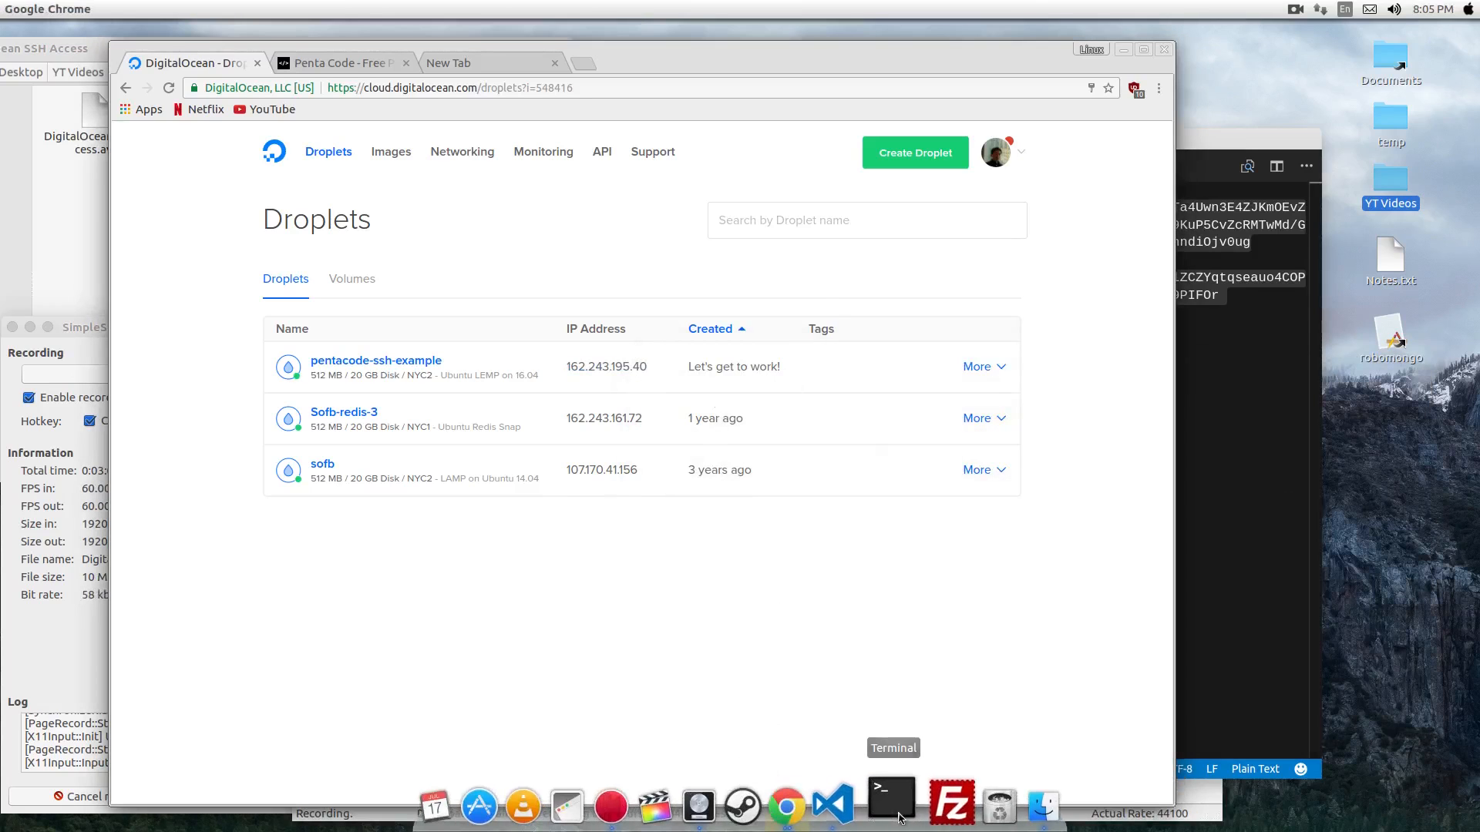
Step: Check the new droplet's details and return to the droplets list
click(890, 806)
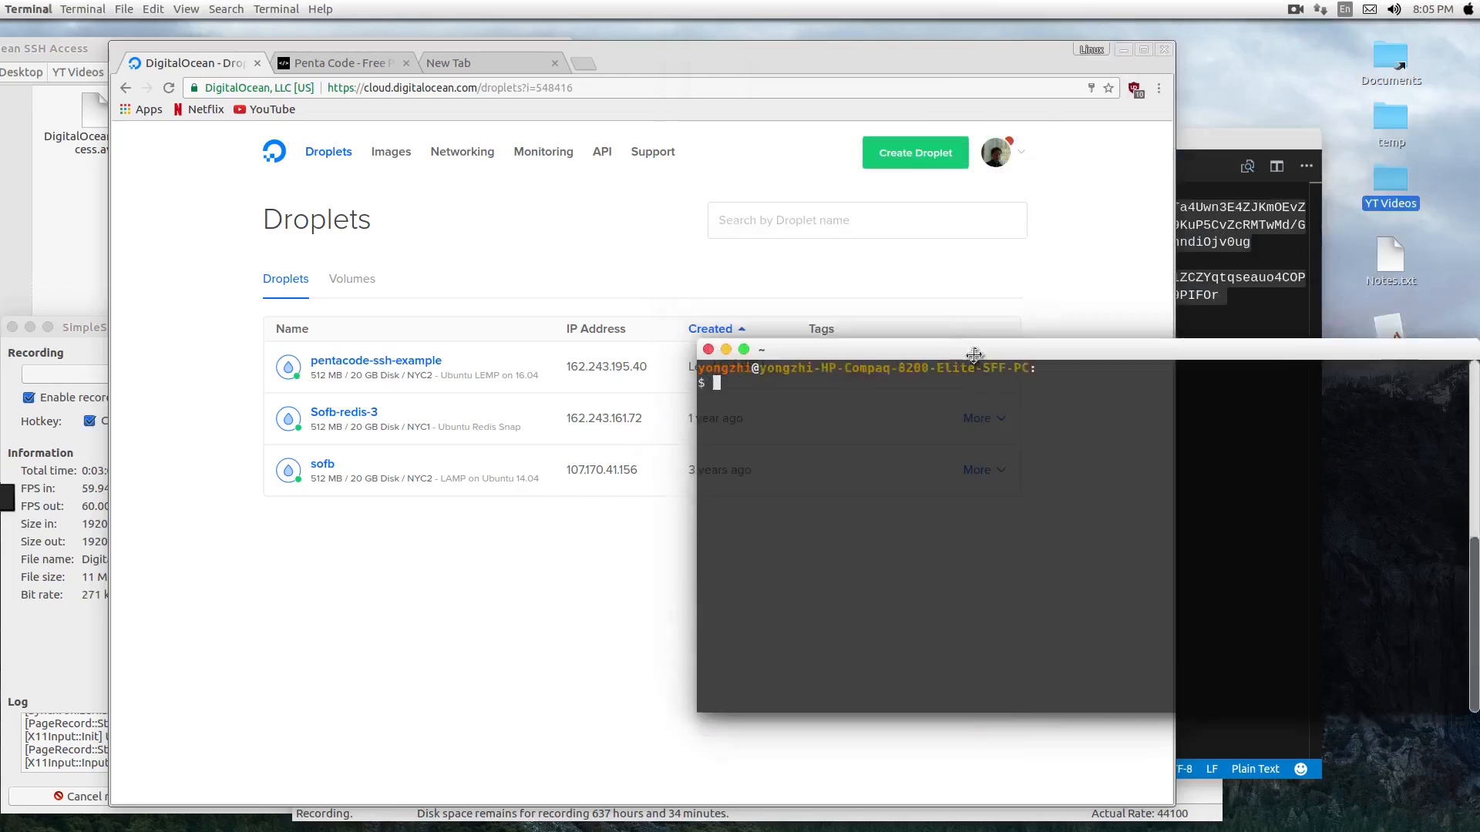
click(376, 360)
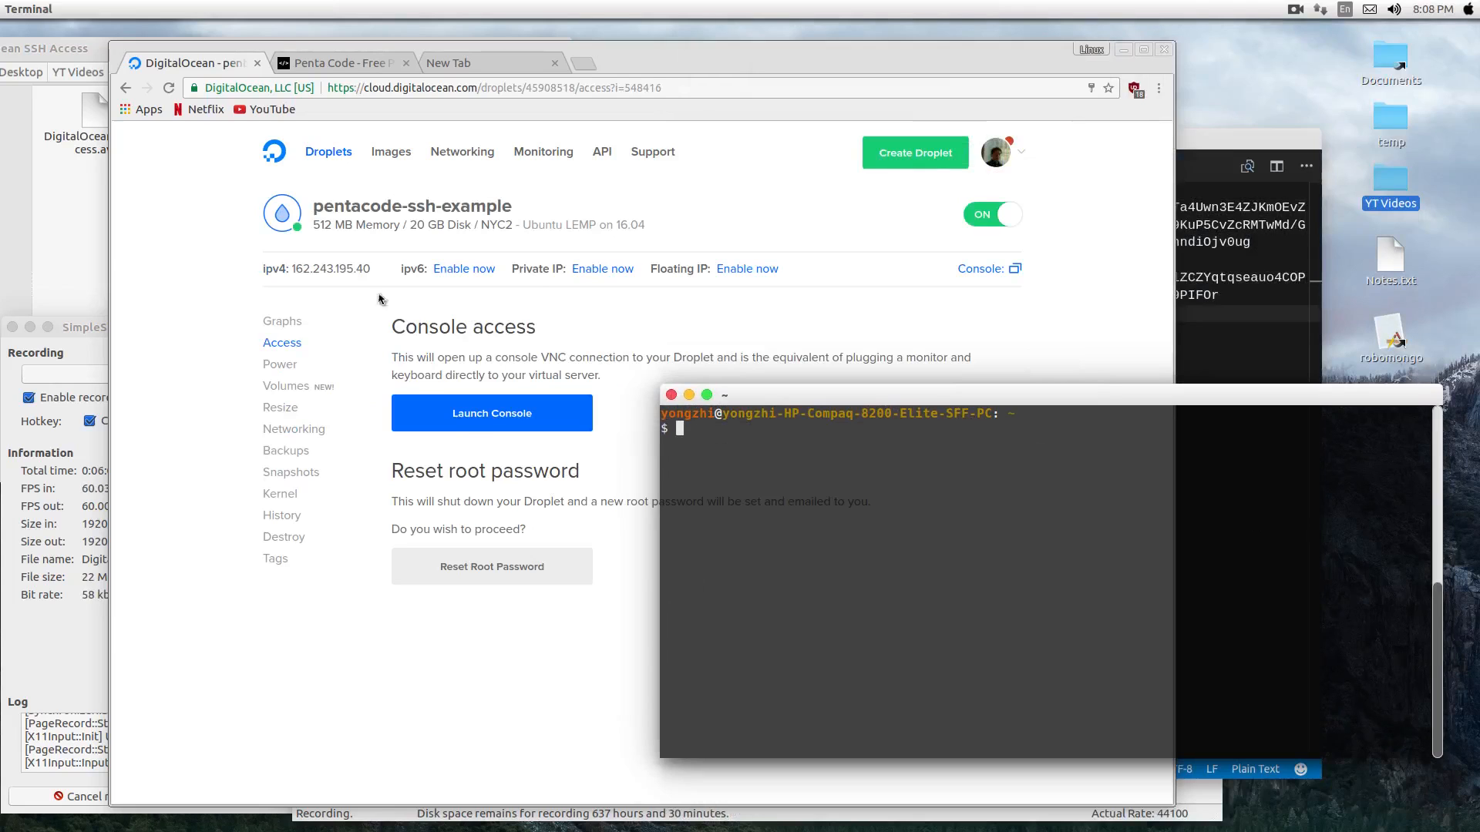
click(327, 151)
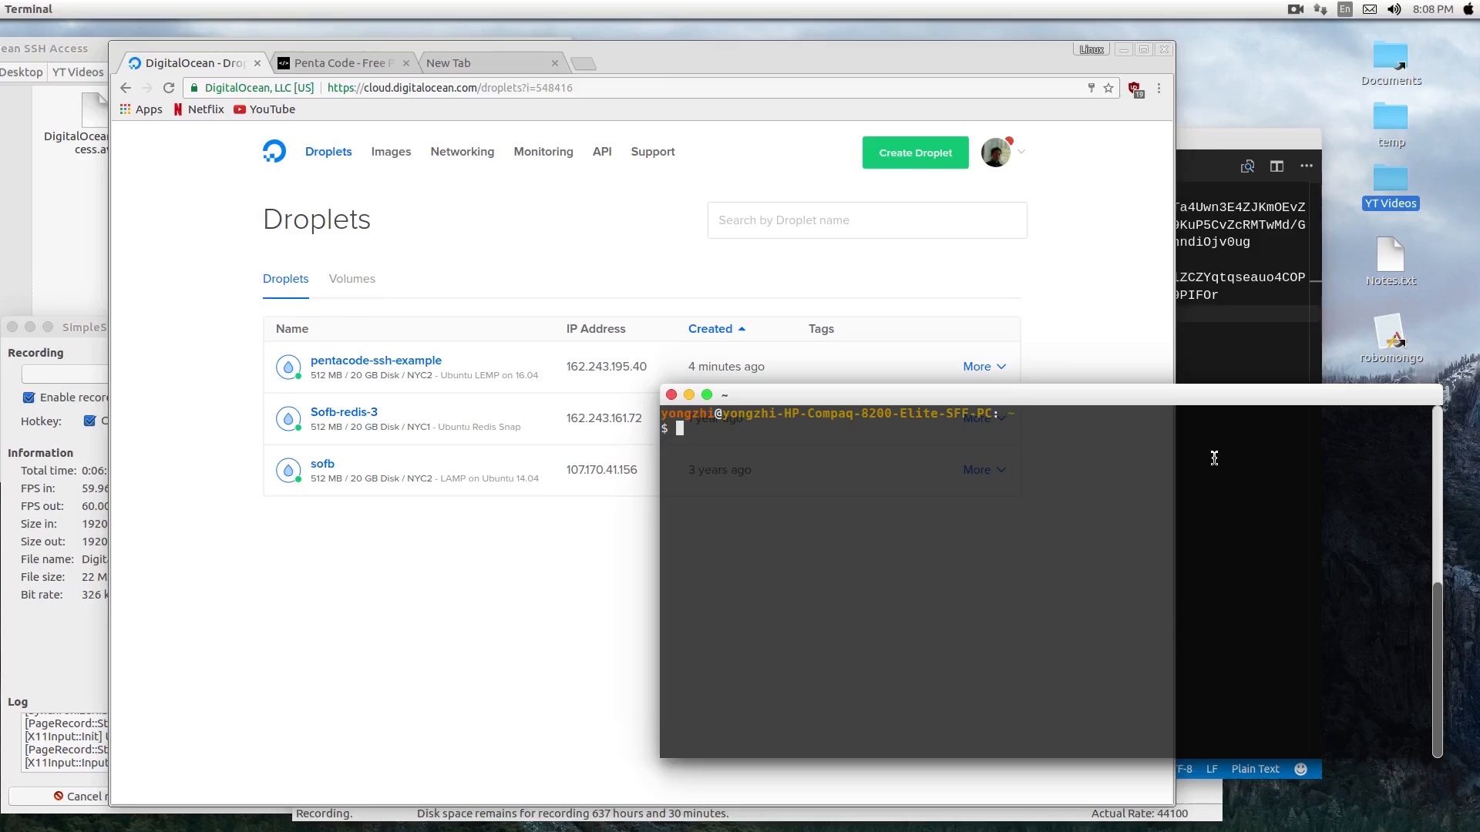
Step: Load the id_rsa private key into the SSH agent with ssh-add
text(ssh-)
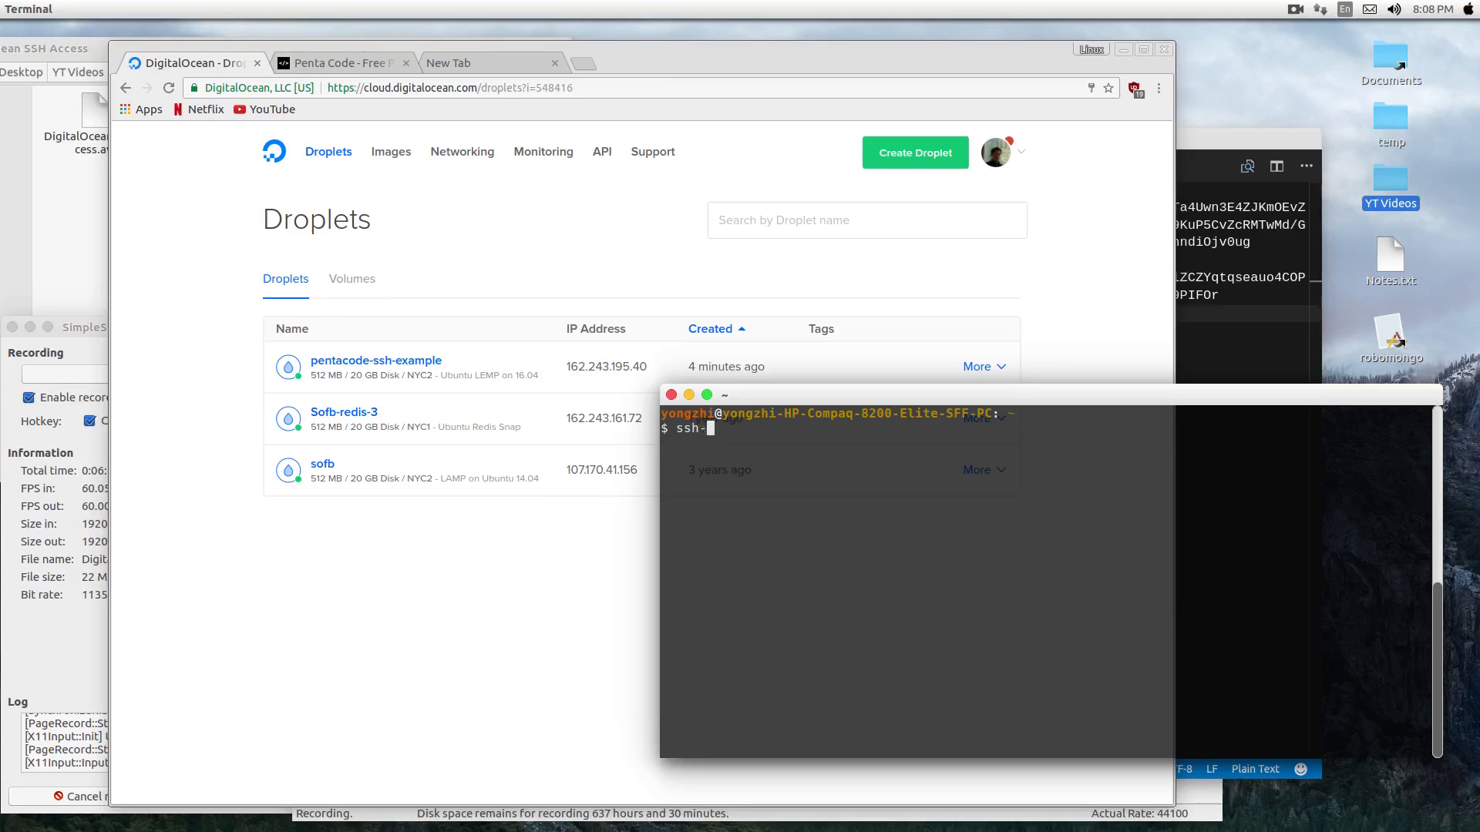
key(Return)
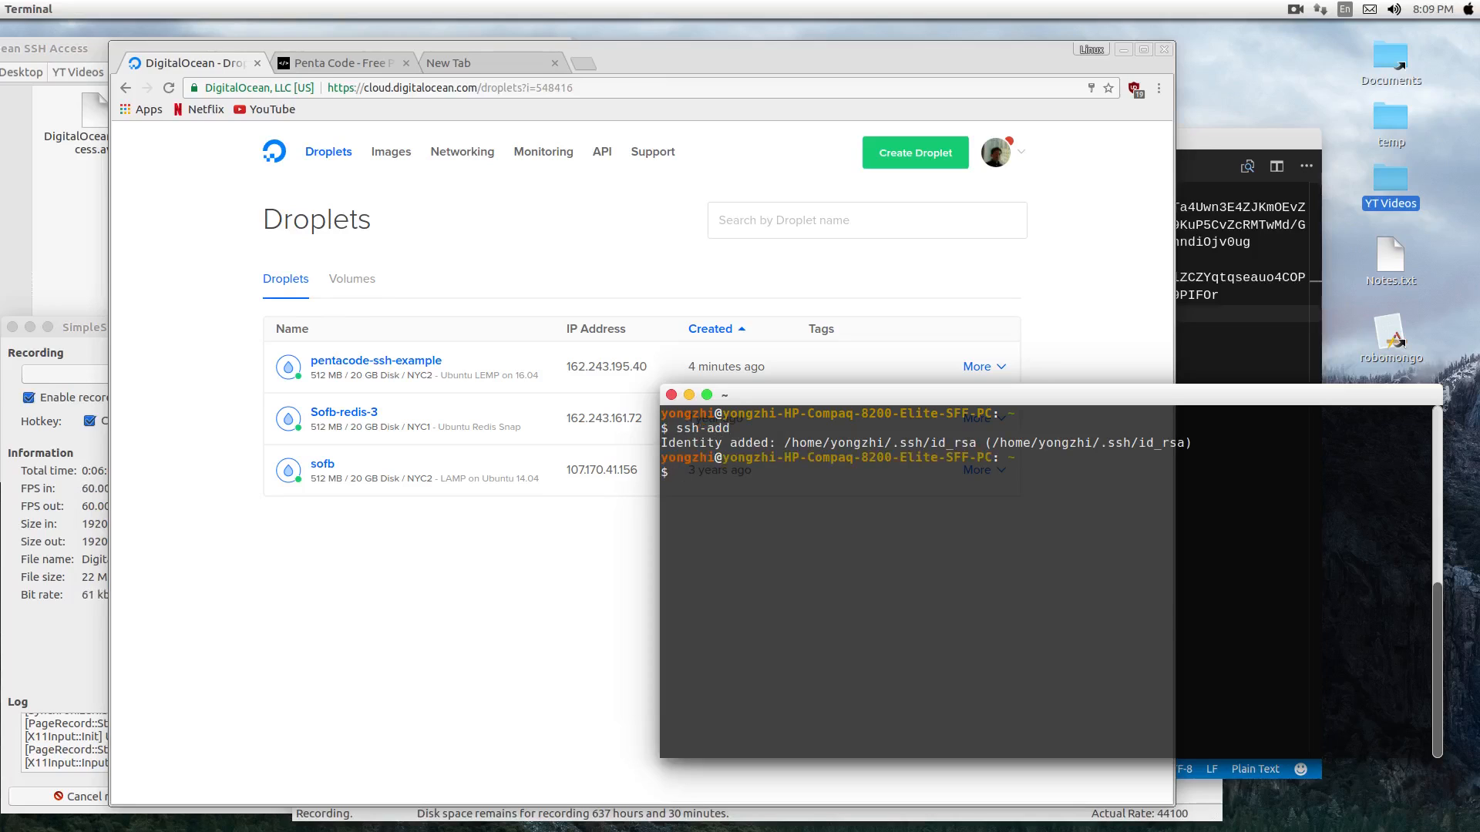
click(490, 62)
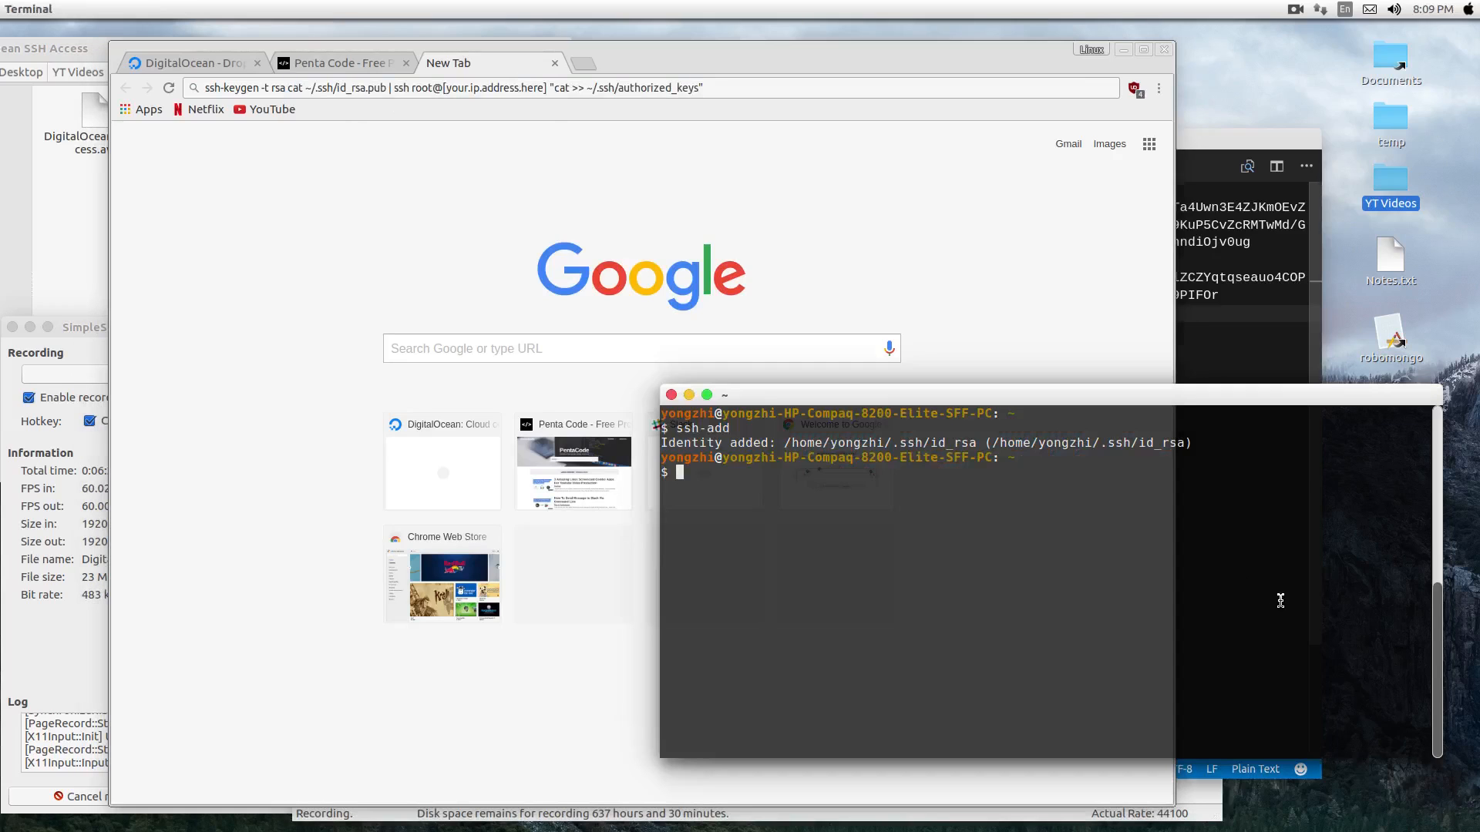
Step: Pipe ~/.ssh/id_rsa.pub into root's authorized_keys on the droplet at 162.243.195.40
text(cat ~/.ssh/id_rsa.pub | ssh root@[your.ip.address.here] "cat >> ~/.ssh/authorized_keys")
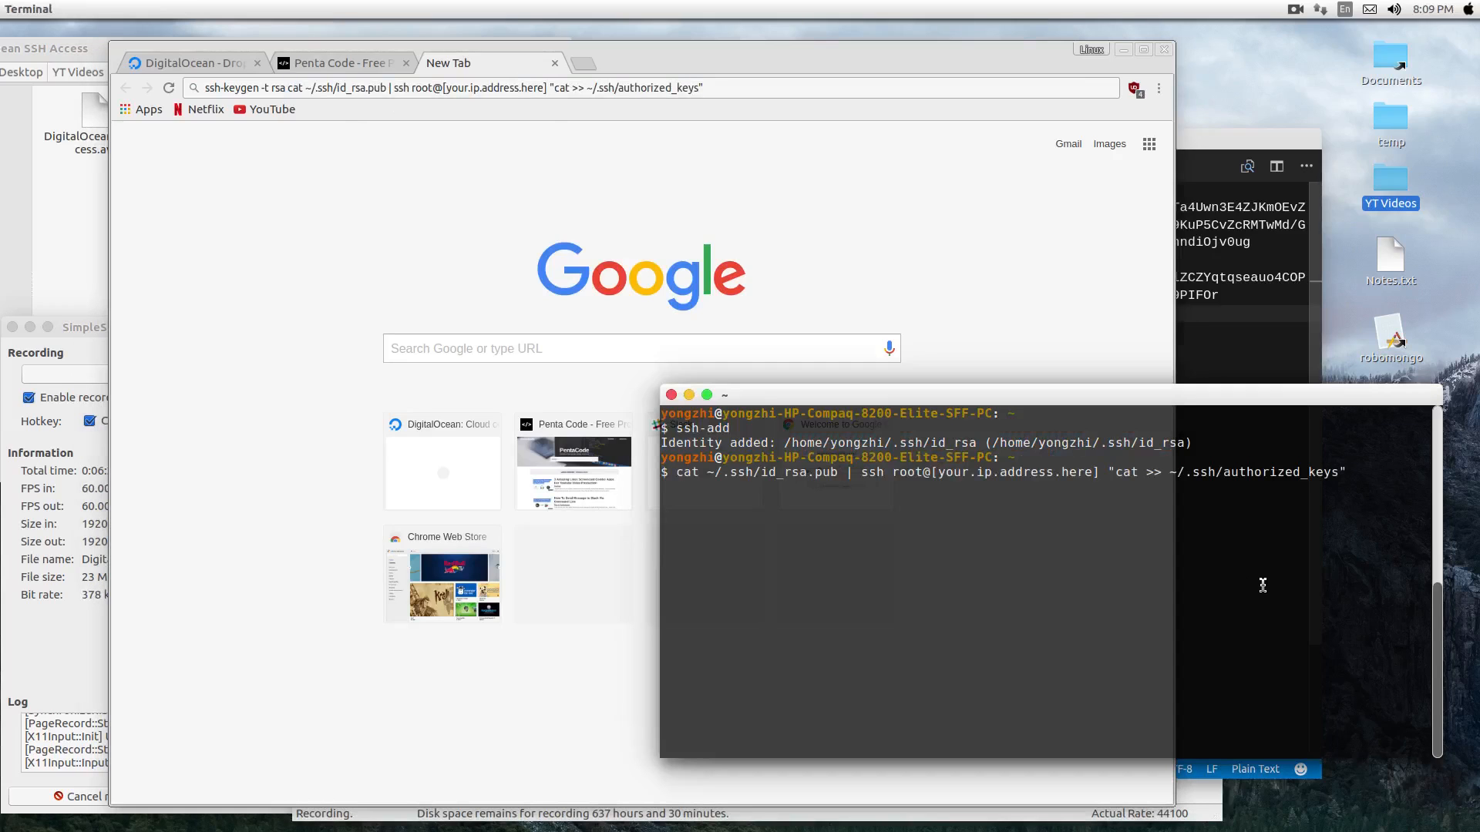
key(Return)
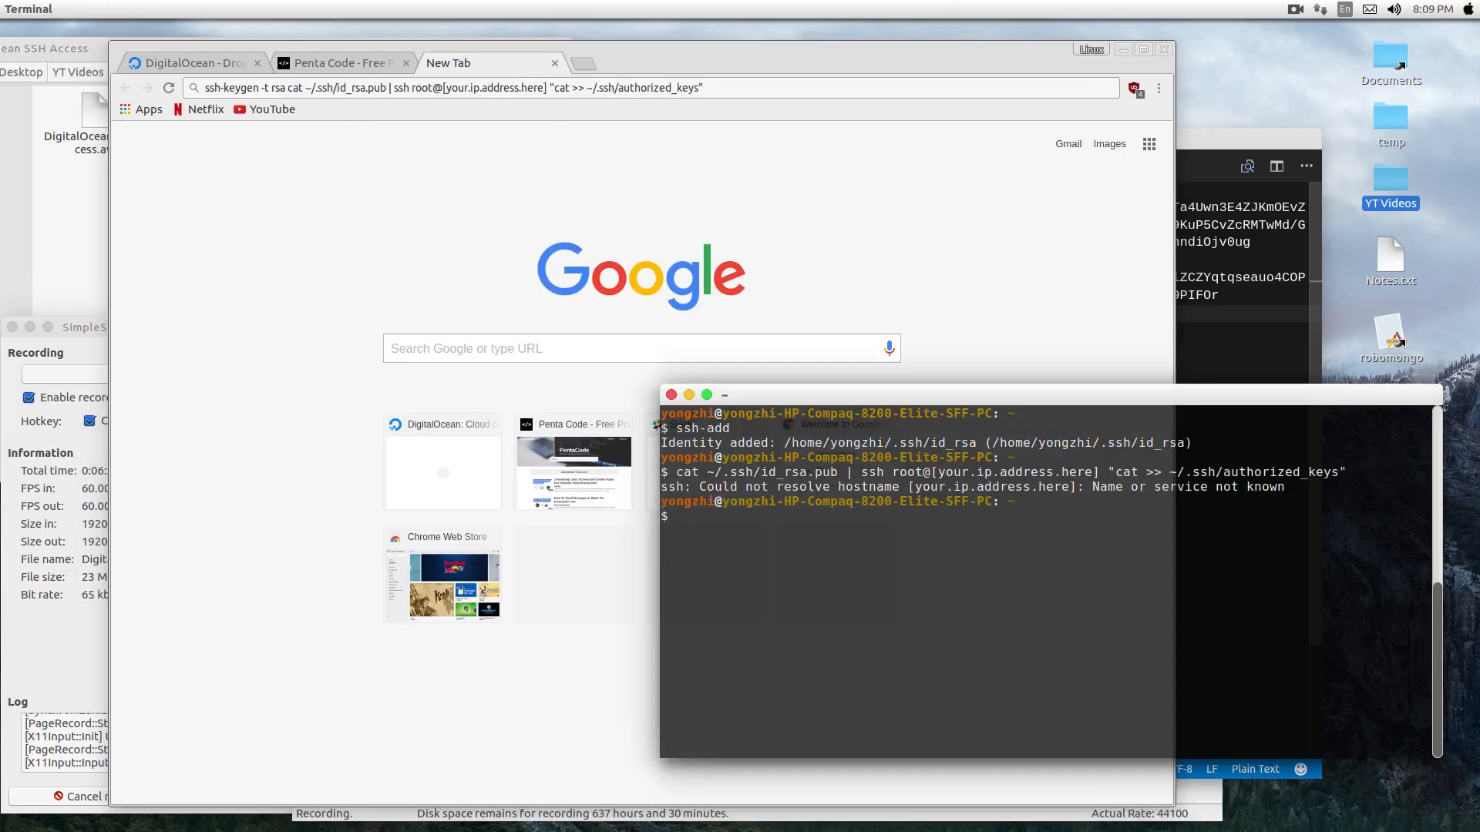
text(cat ~/.ssh/id_rsa.pub | ssh root@[your.ip.address.here] "cat >> ~/.ssh/authorized_keys")
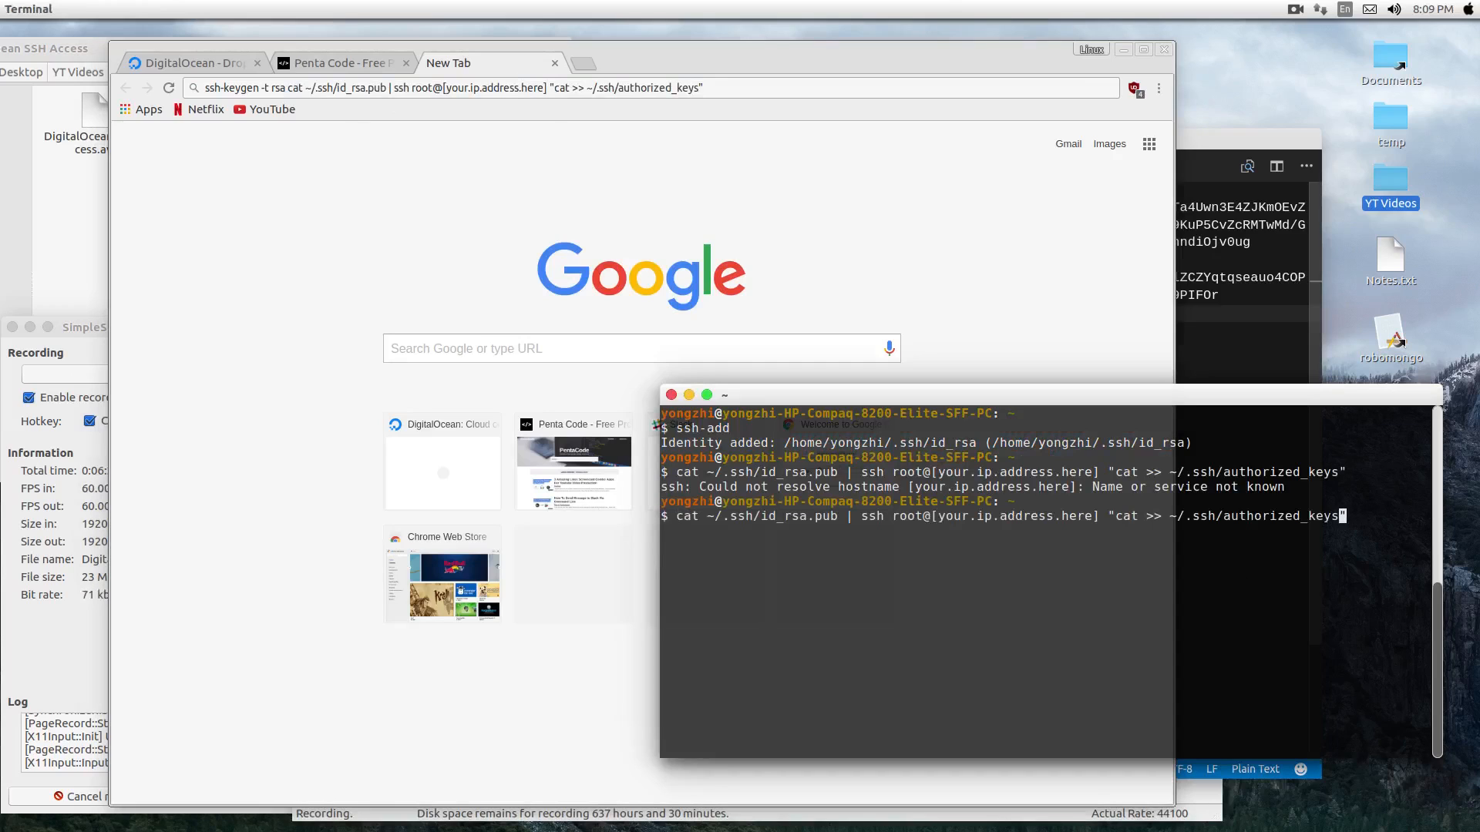
text(a)
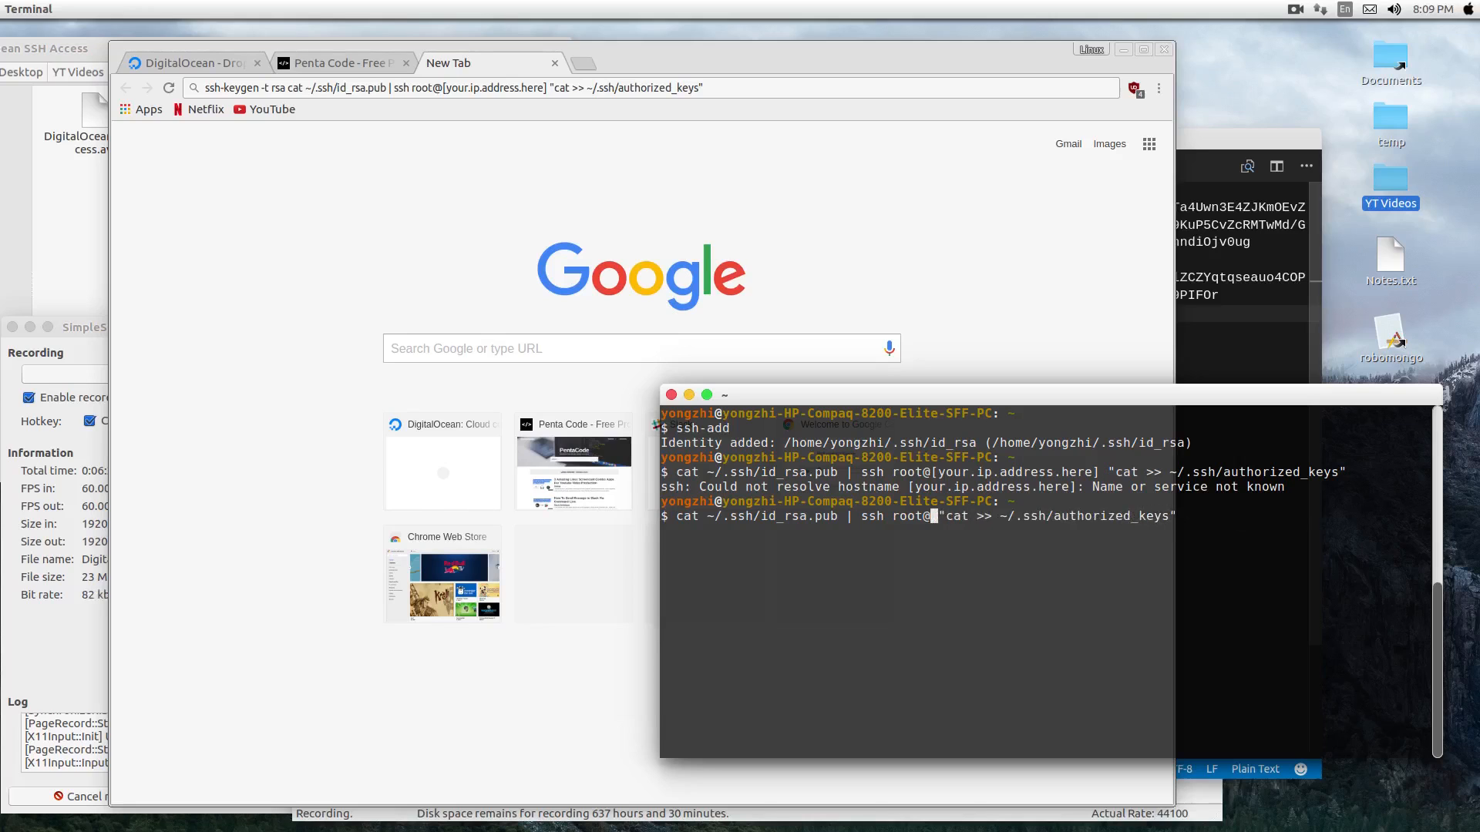
click(188, 61)
text(162.243.195.40 )
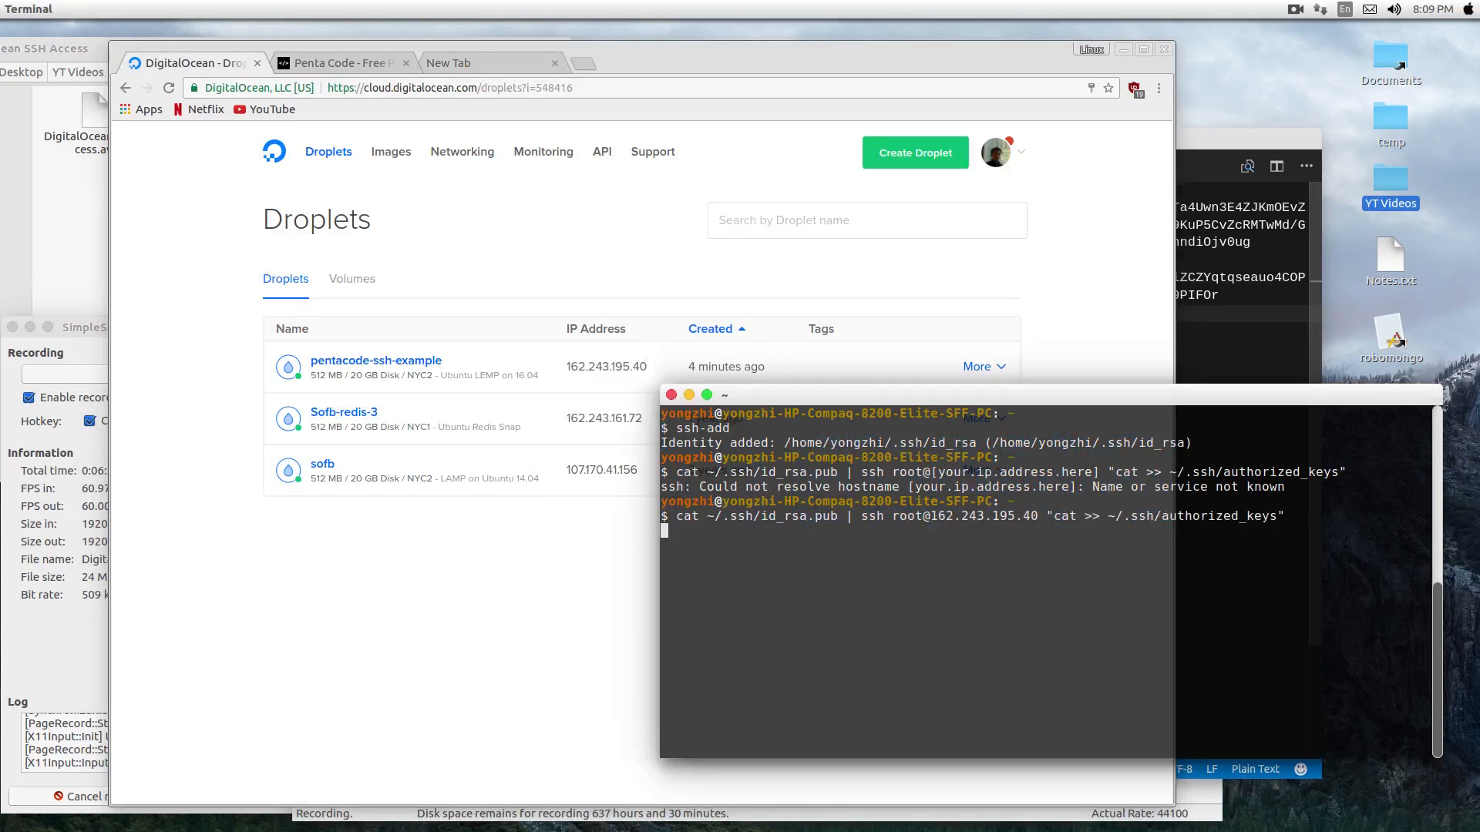
key(Return)
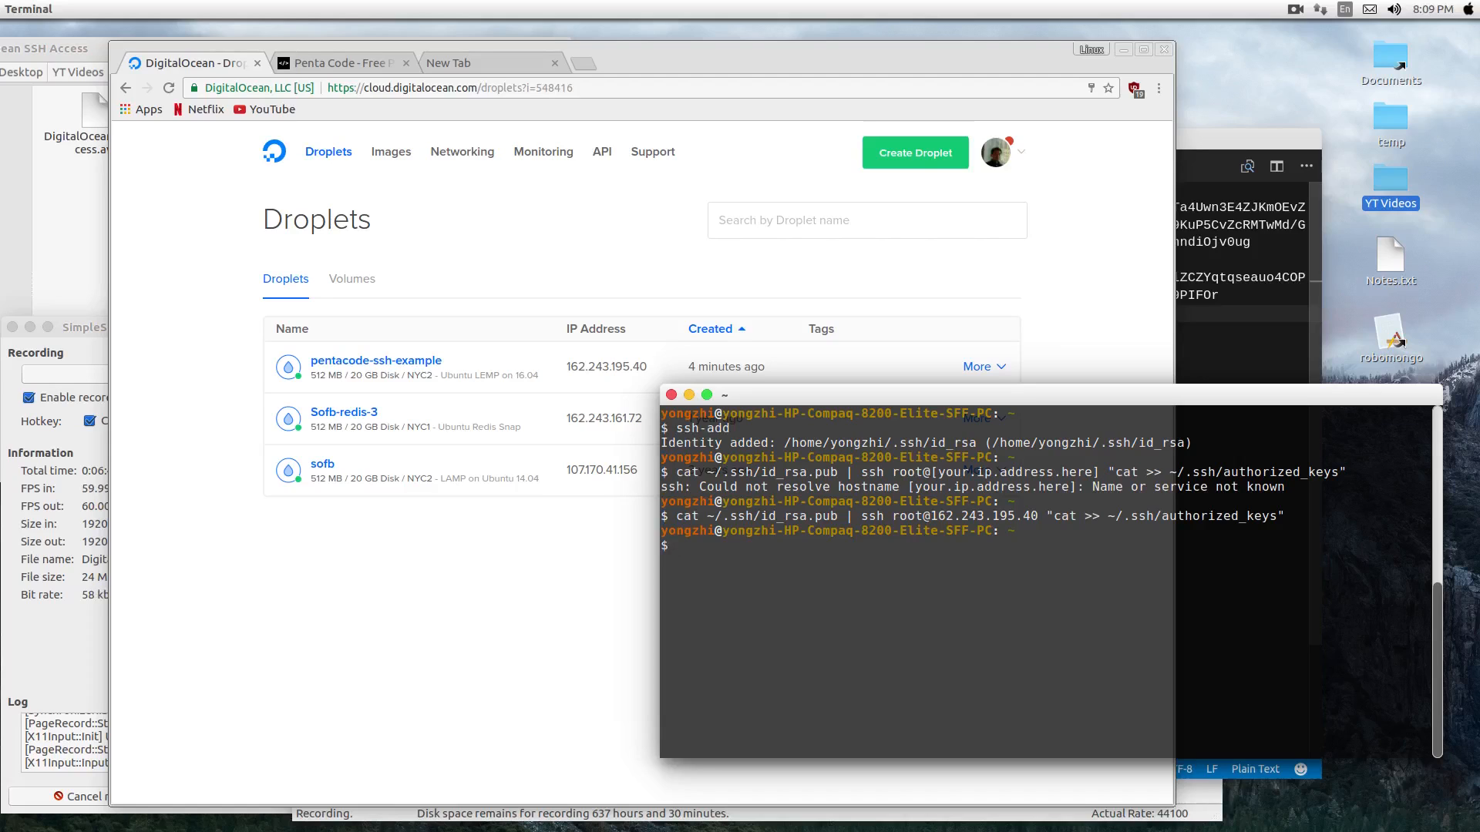
Step: Log in as root to 162.243.195.40 over SSH without a password
text(ssh)
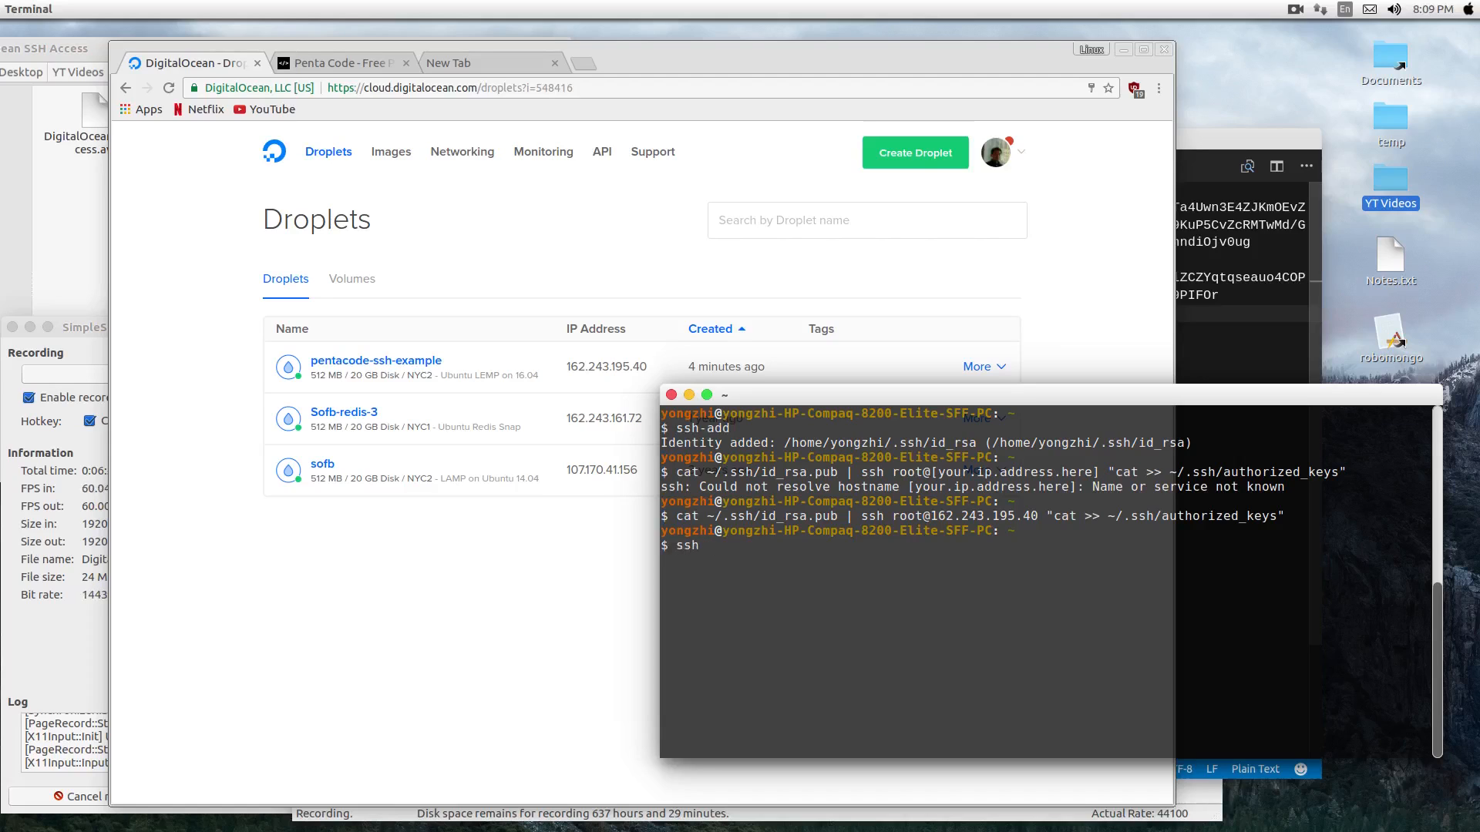
text(root@)
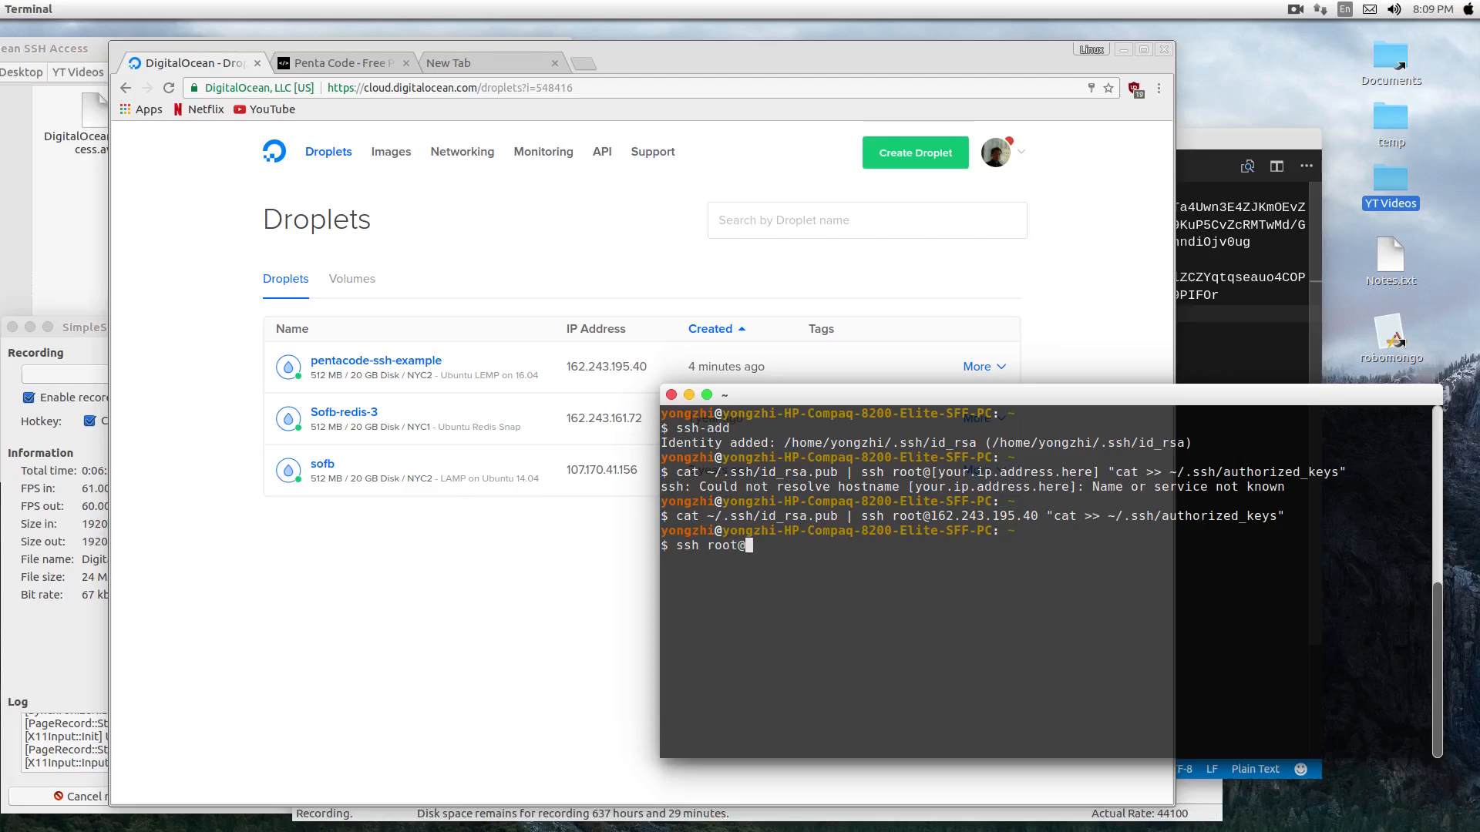
key(Return)
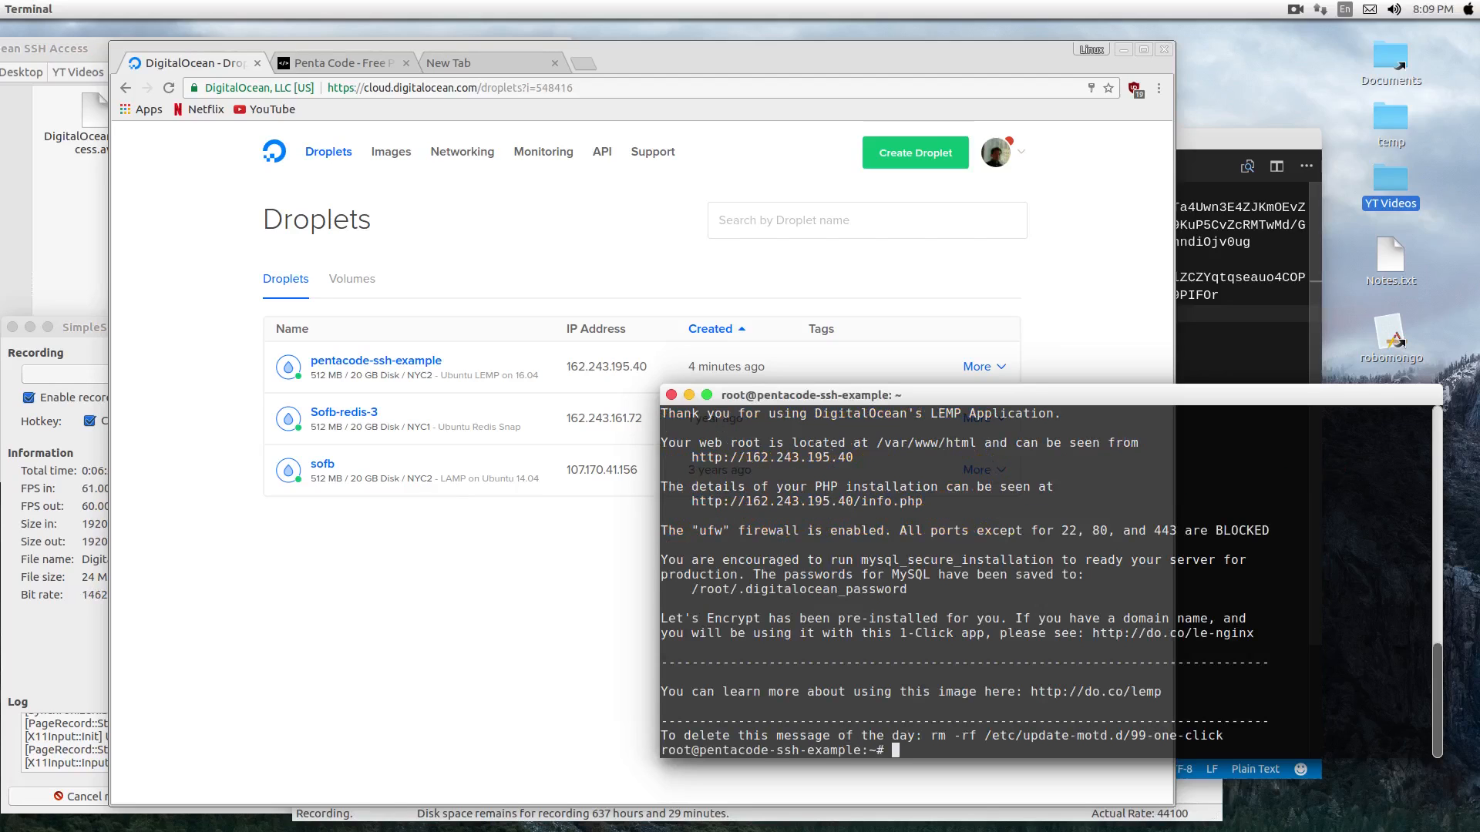